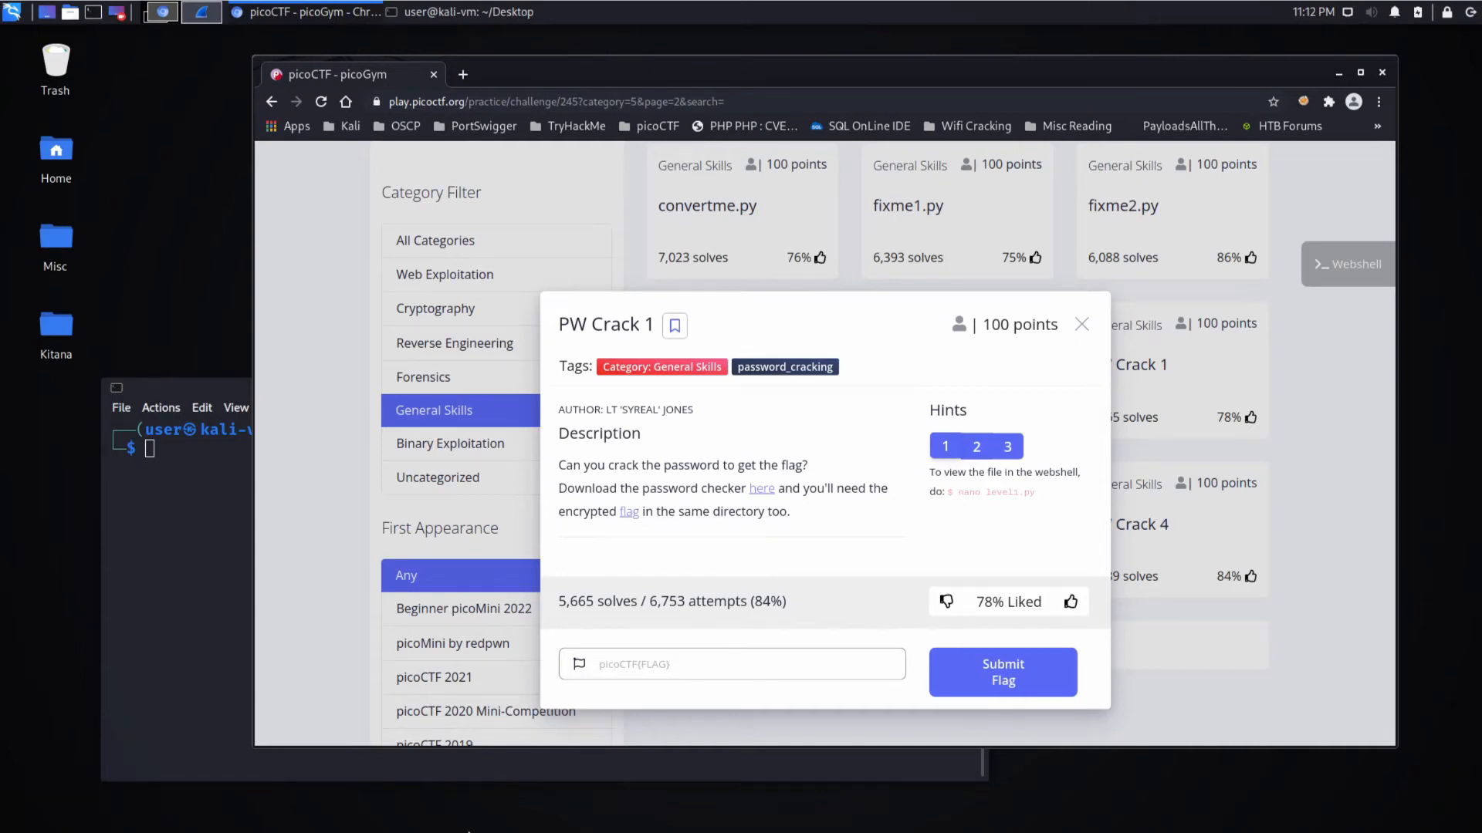
mouse_move(744, 420)
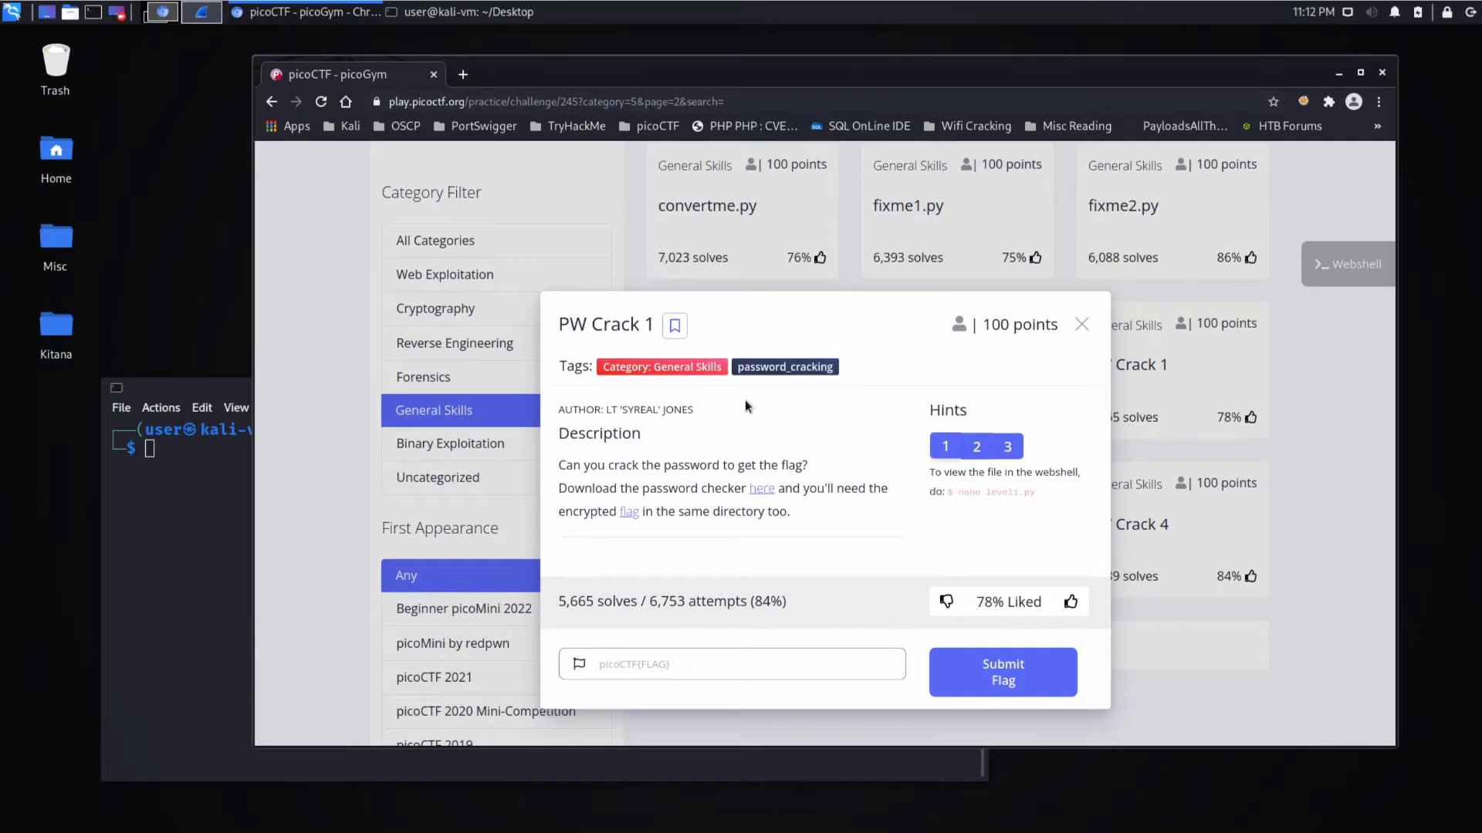
mouse_move(565, 464)
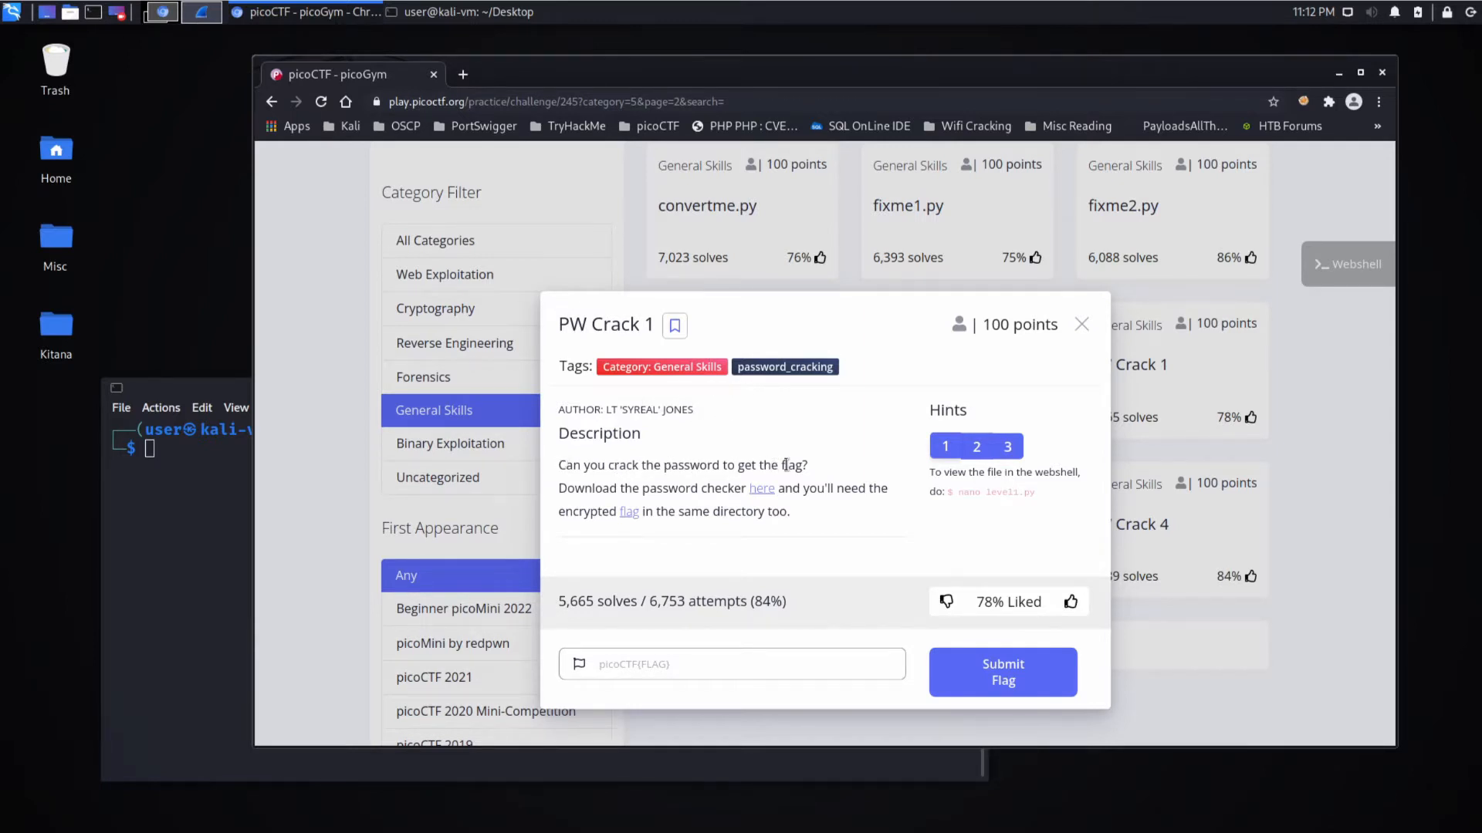
mouse_move(721, 485)
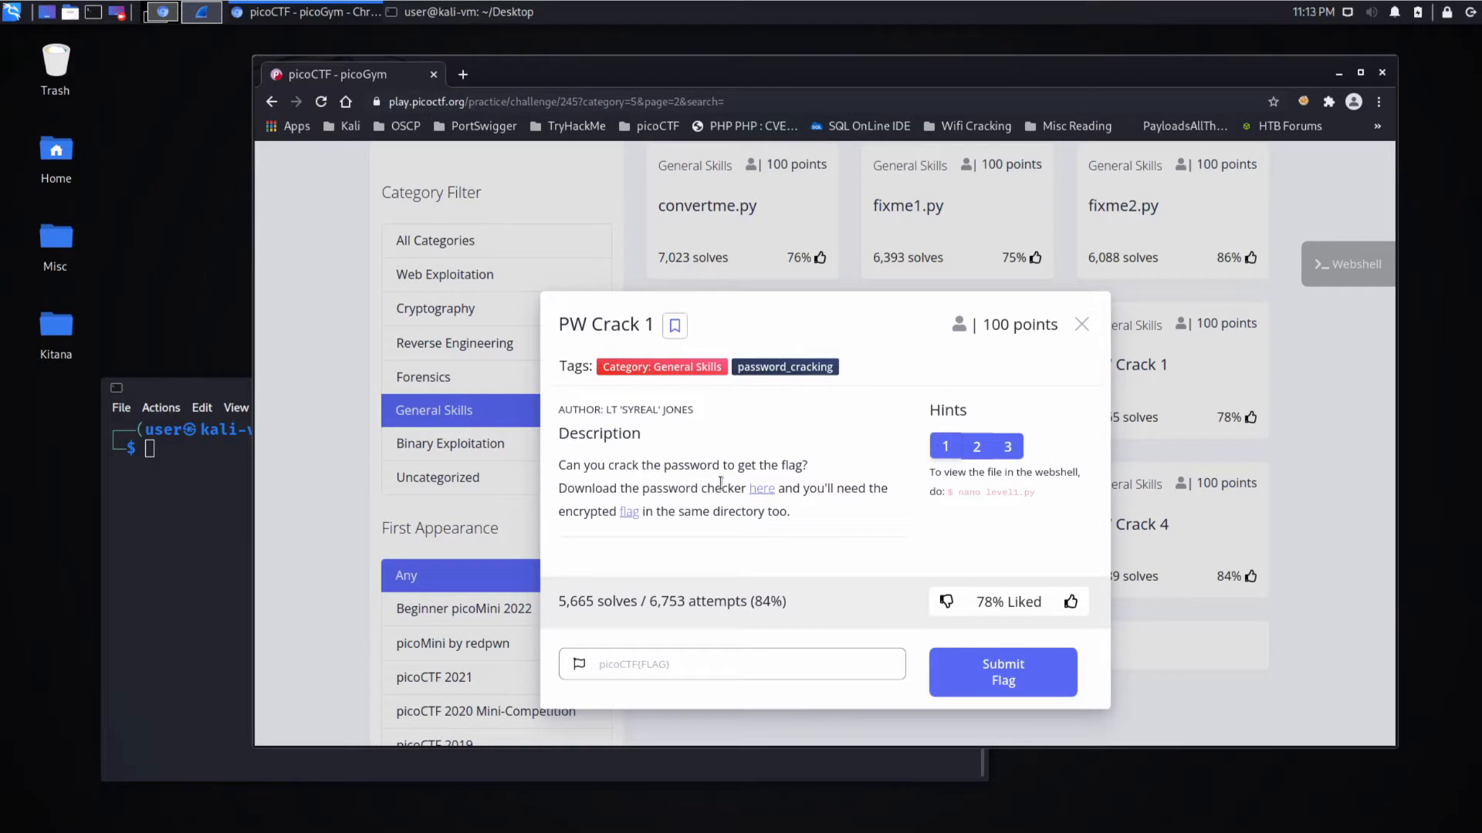
mouse_move(630, 511)
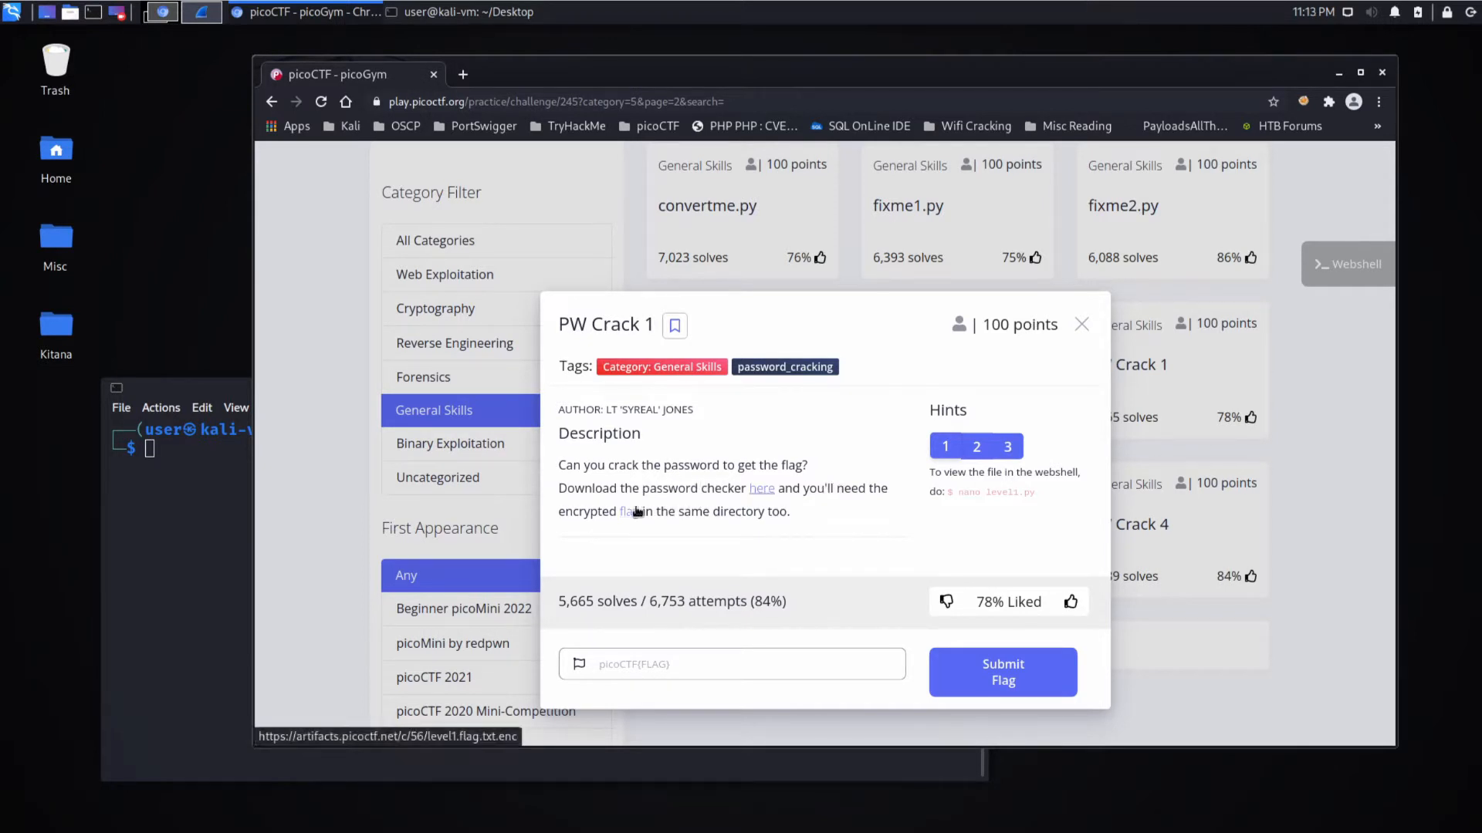
- Download the encrypted flag file and reveal hints 2 and 3 for PW Crack 1
left_click(625, 511)
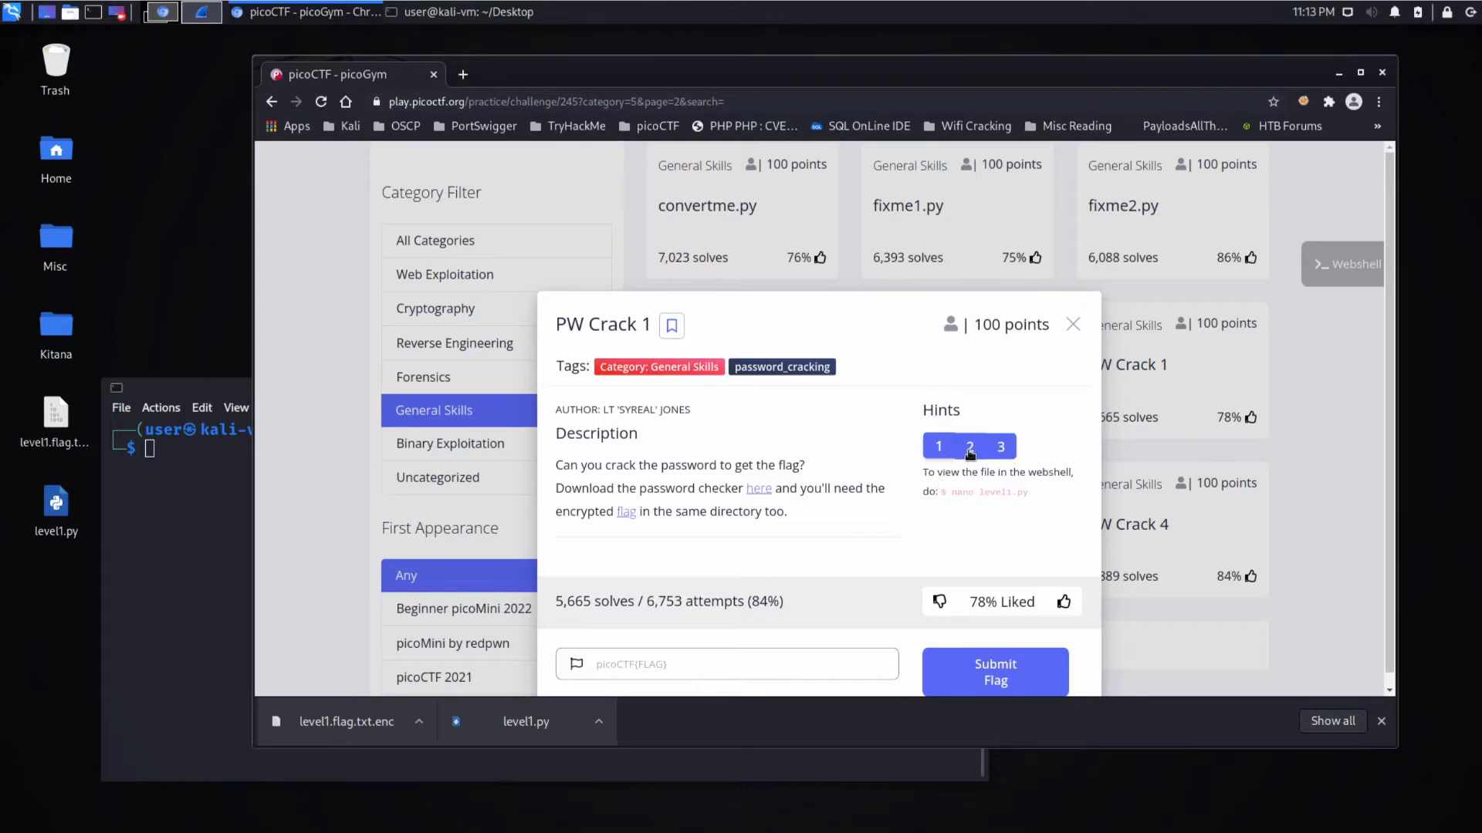
left_click(1000, 446)
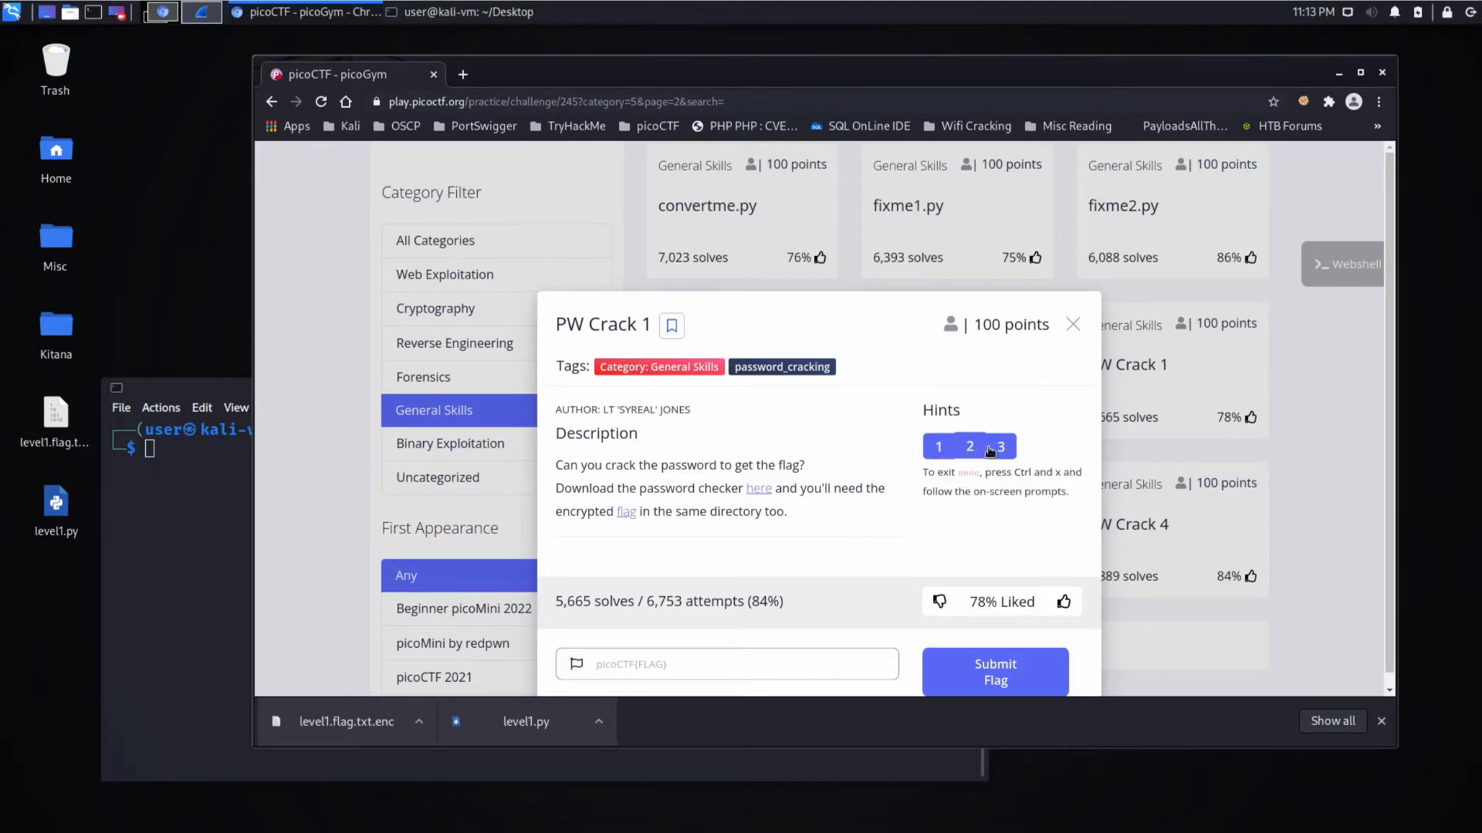
left_click(1000, 446)
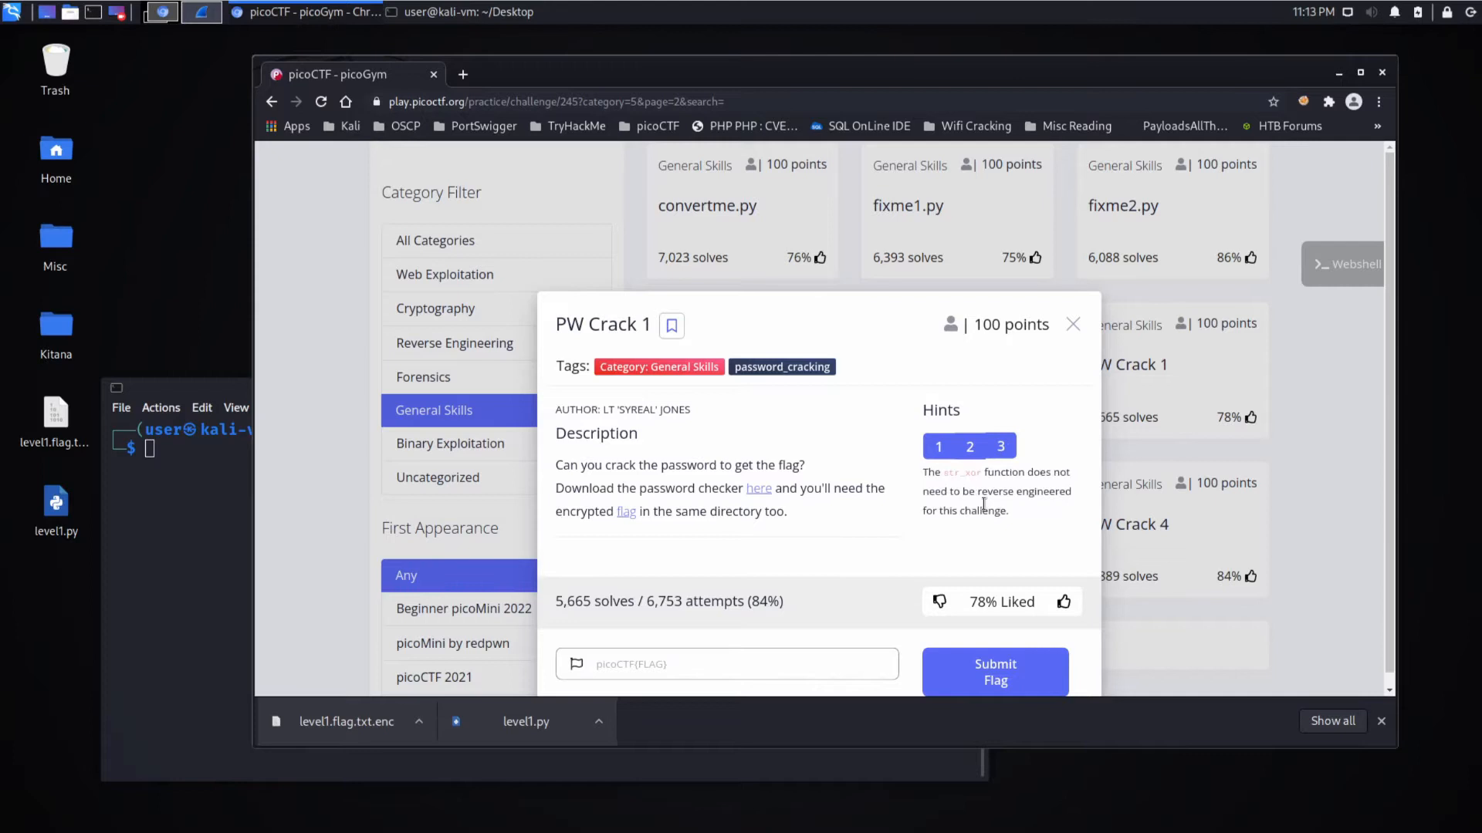
mouse_move(176, 552)
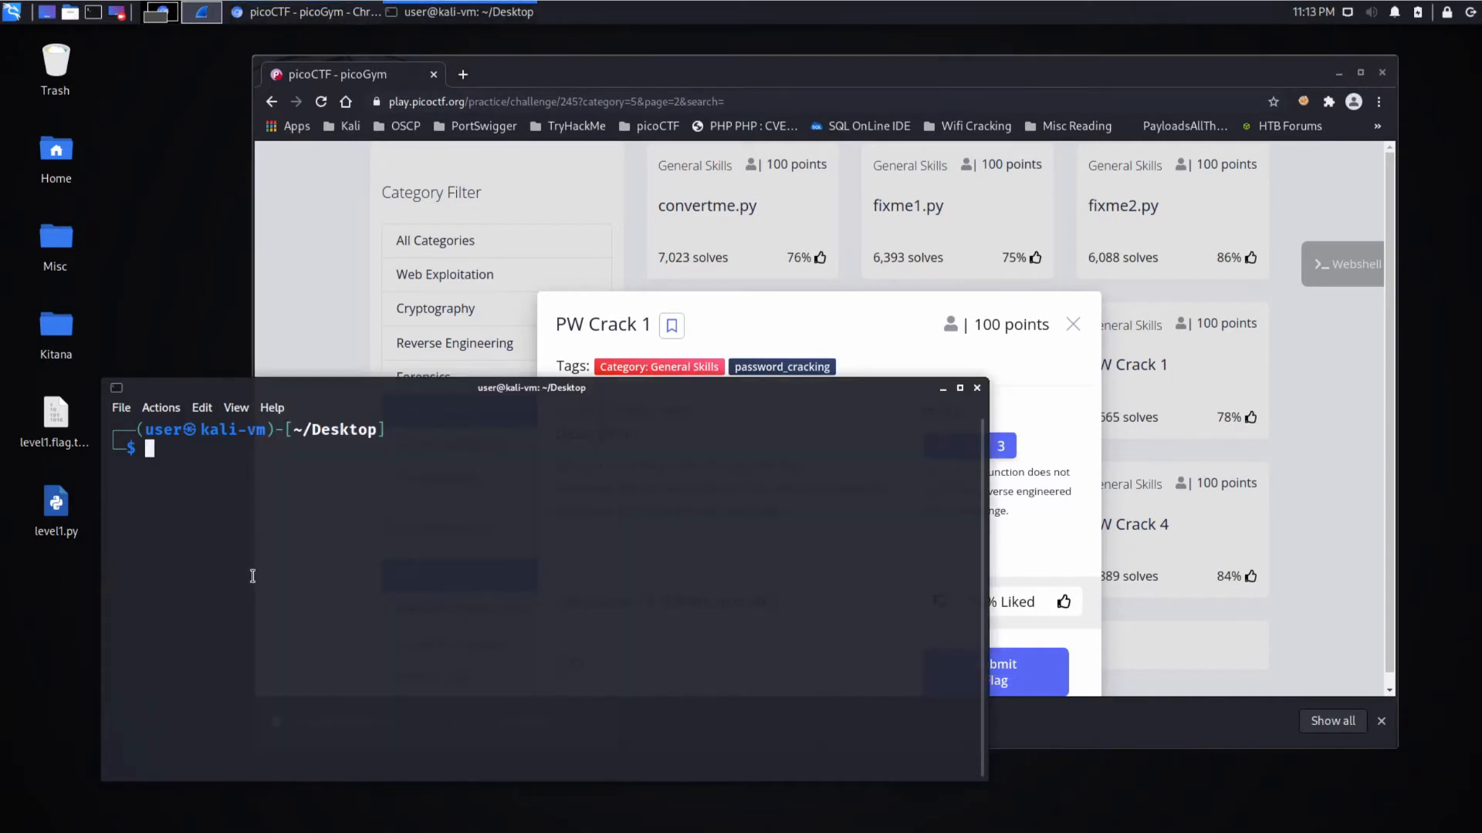
- Run python3 level1.py and answer the prompt with the guess PleaseSubscribe, which is rejected
type("pytho")
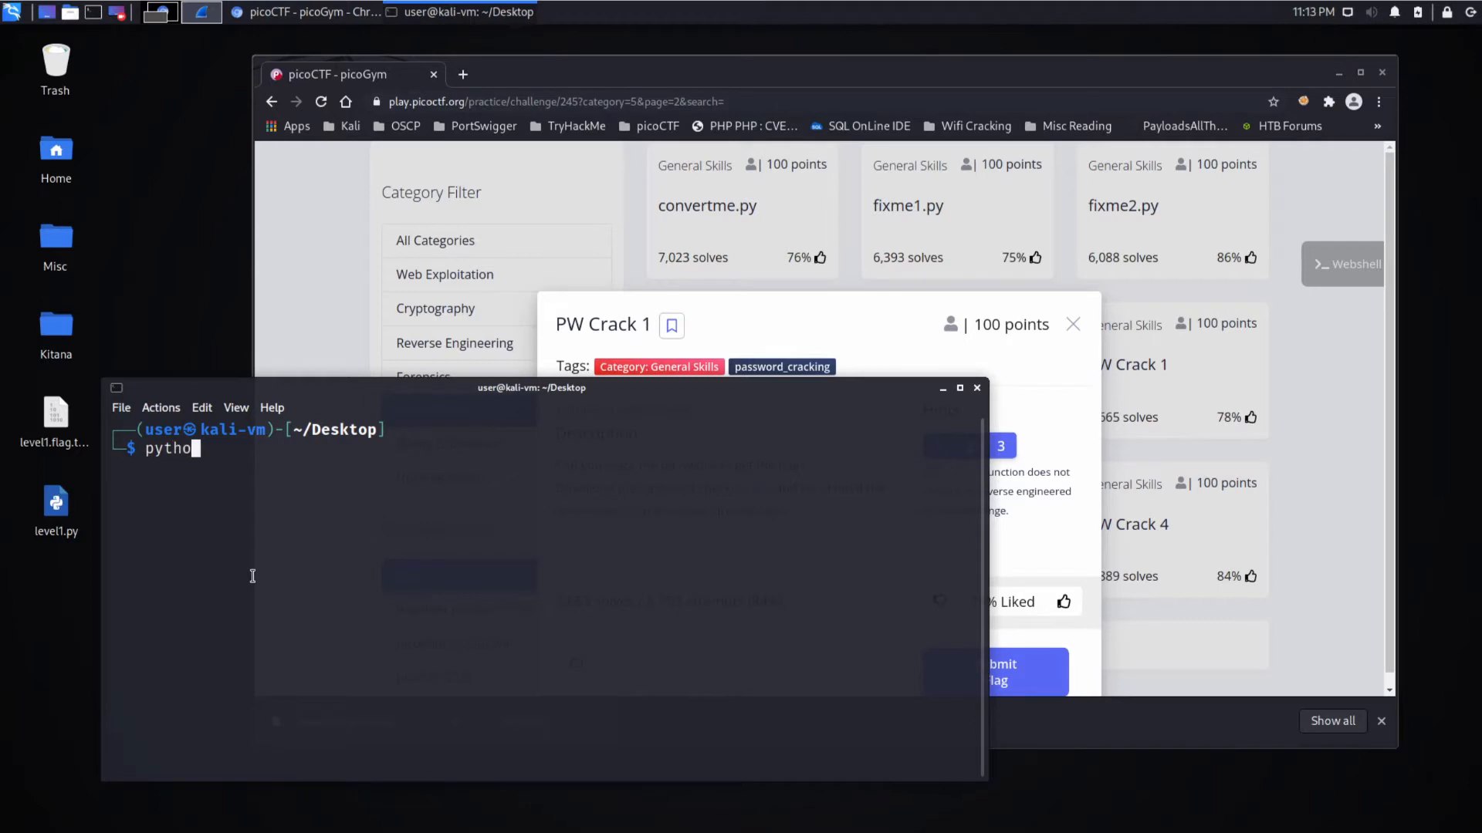
type("n3 level1.py")
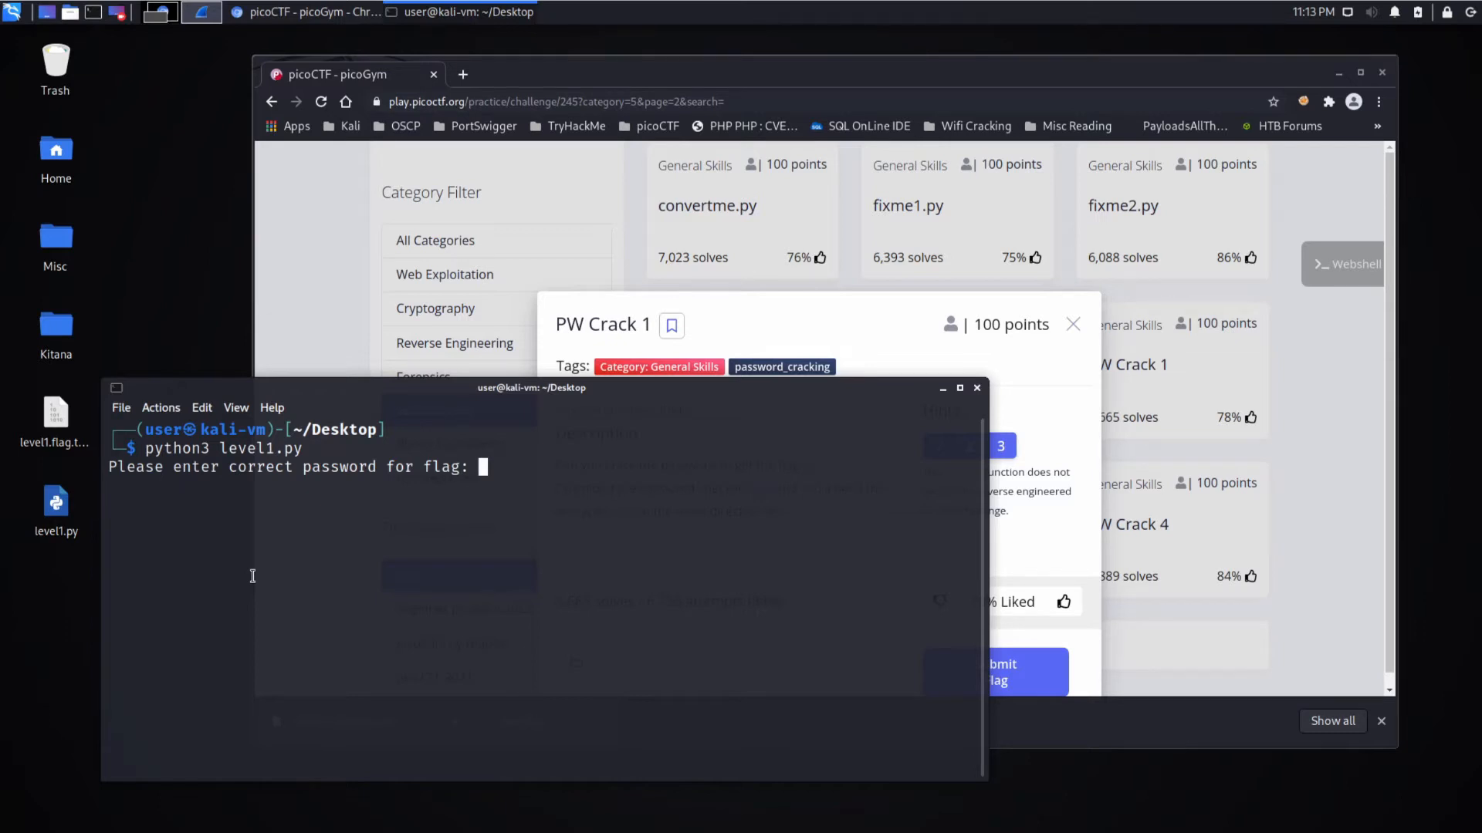
type("PleaseSu")
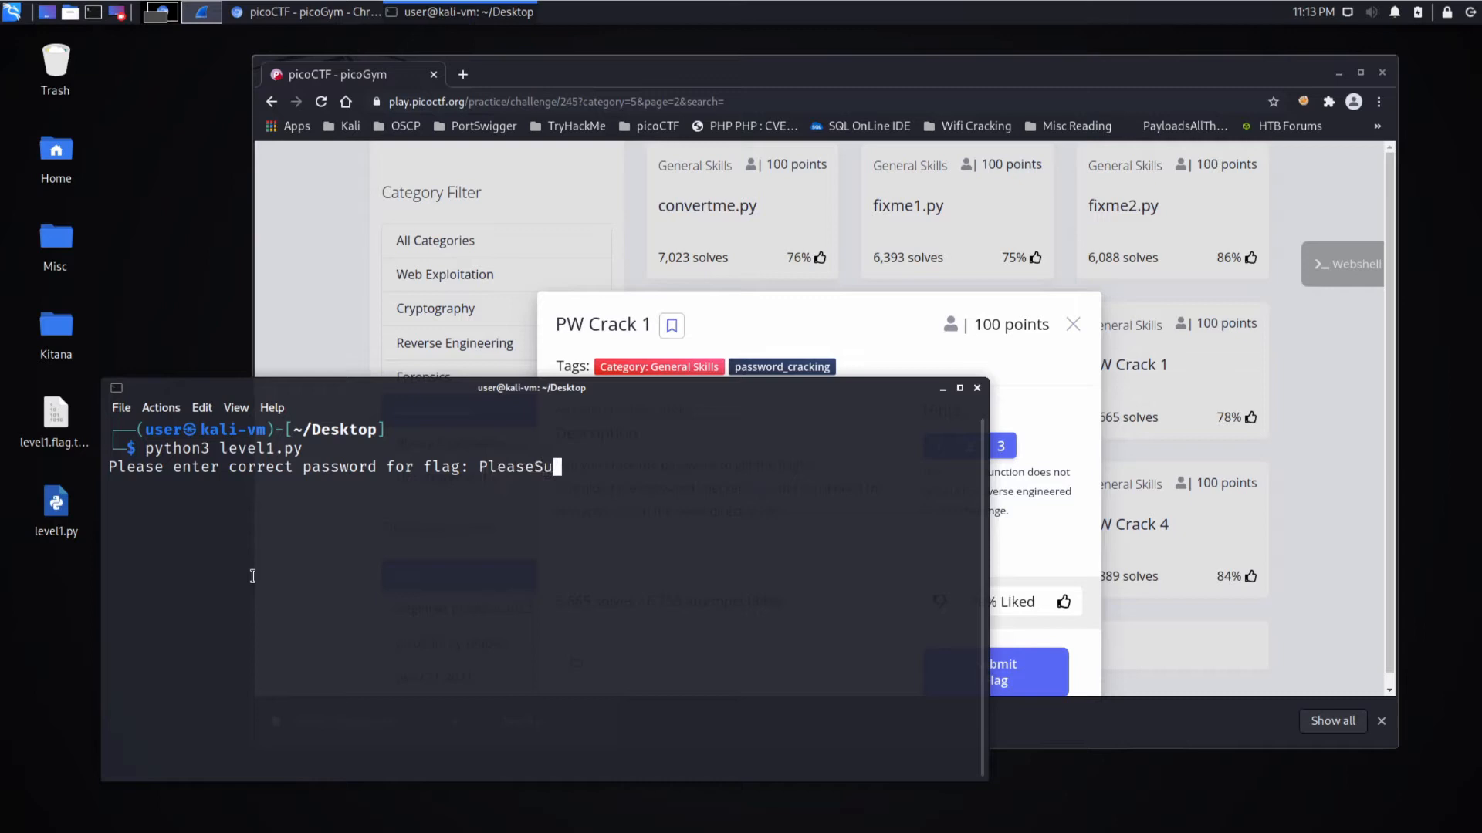
type("bscribe")
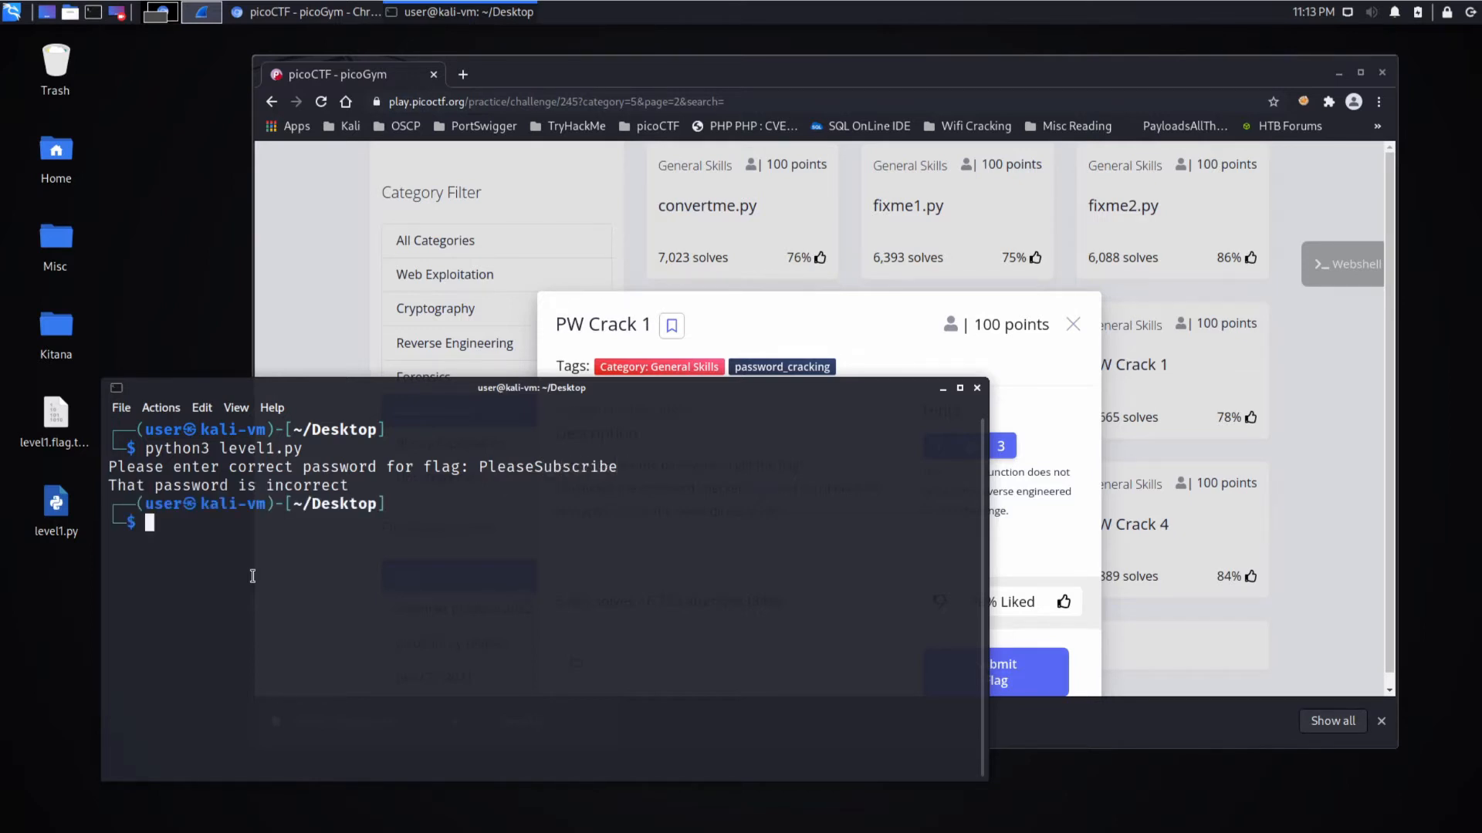
mouse_move(67, 547)
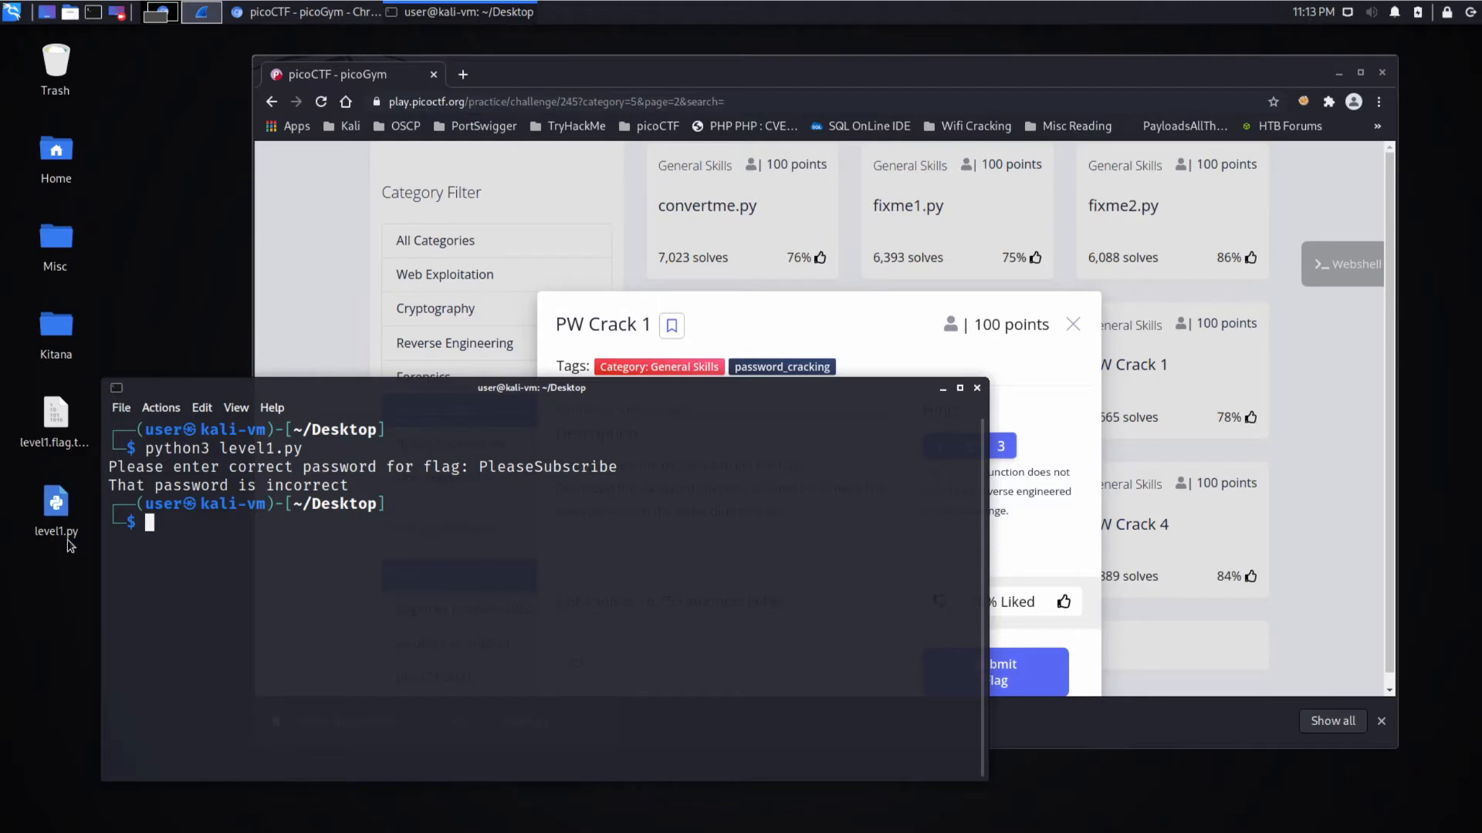
- Open level1.py from the desktop in Visual Studio Code via Open With
right_click(56, 506)
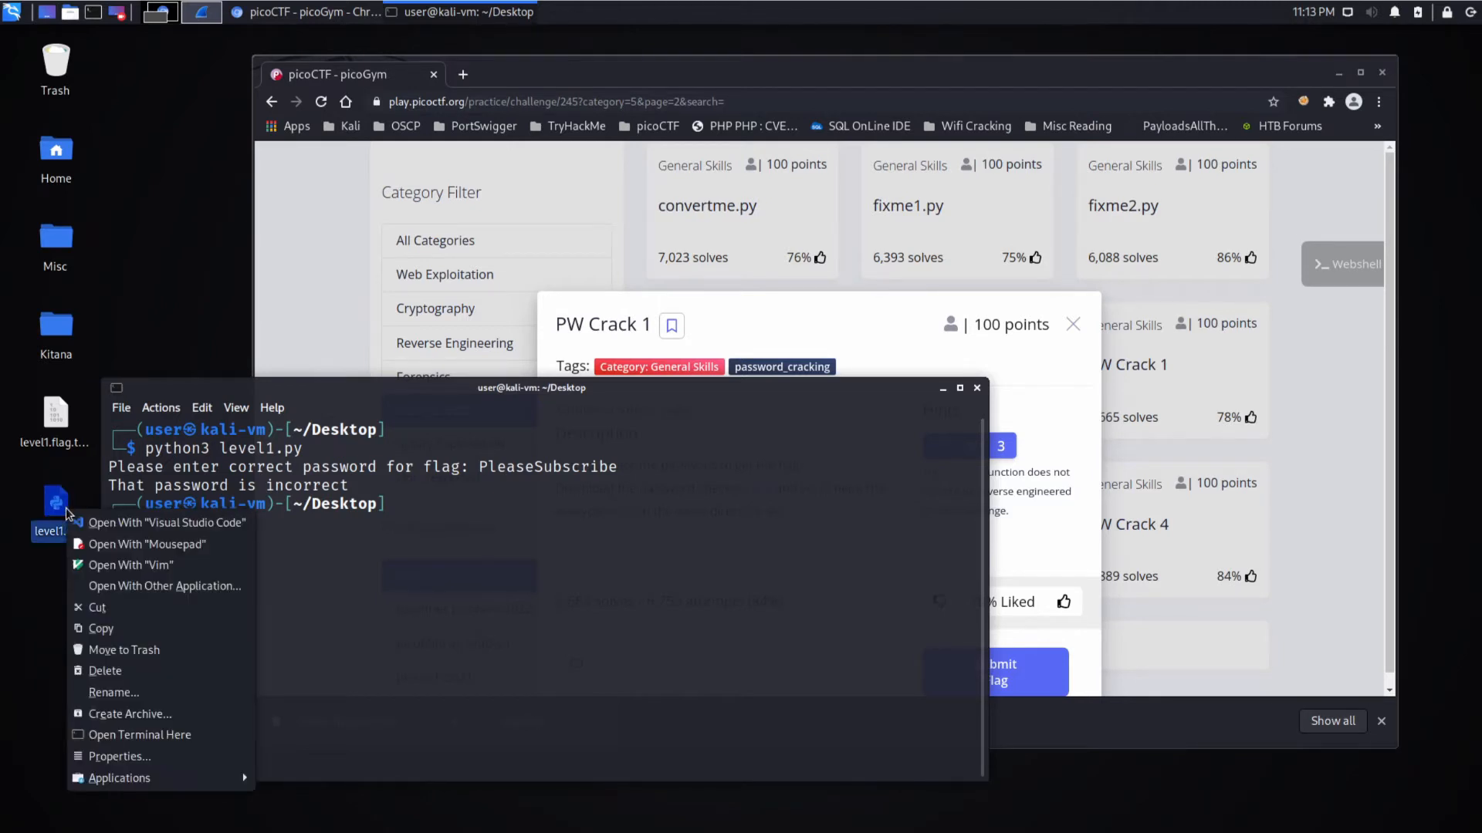
left_click(167, 523)
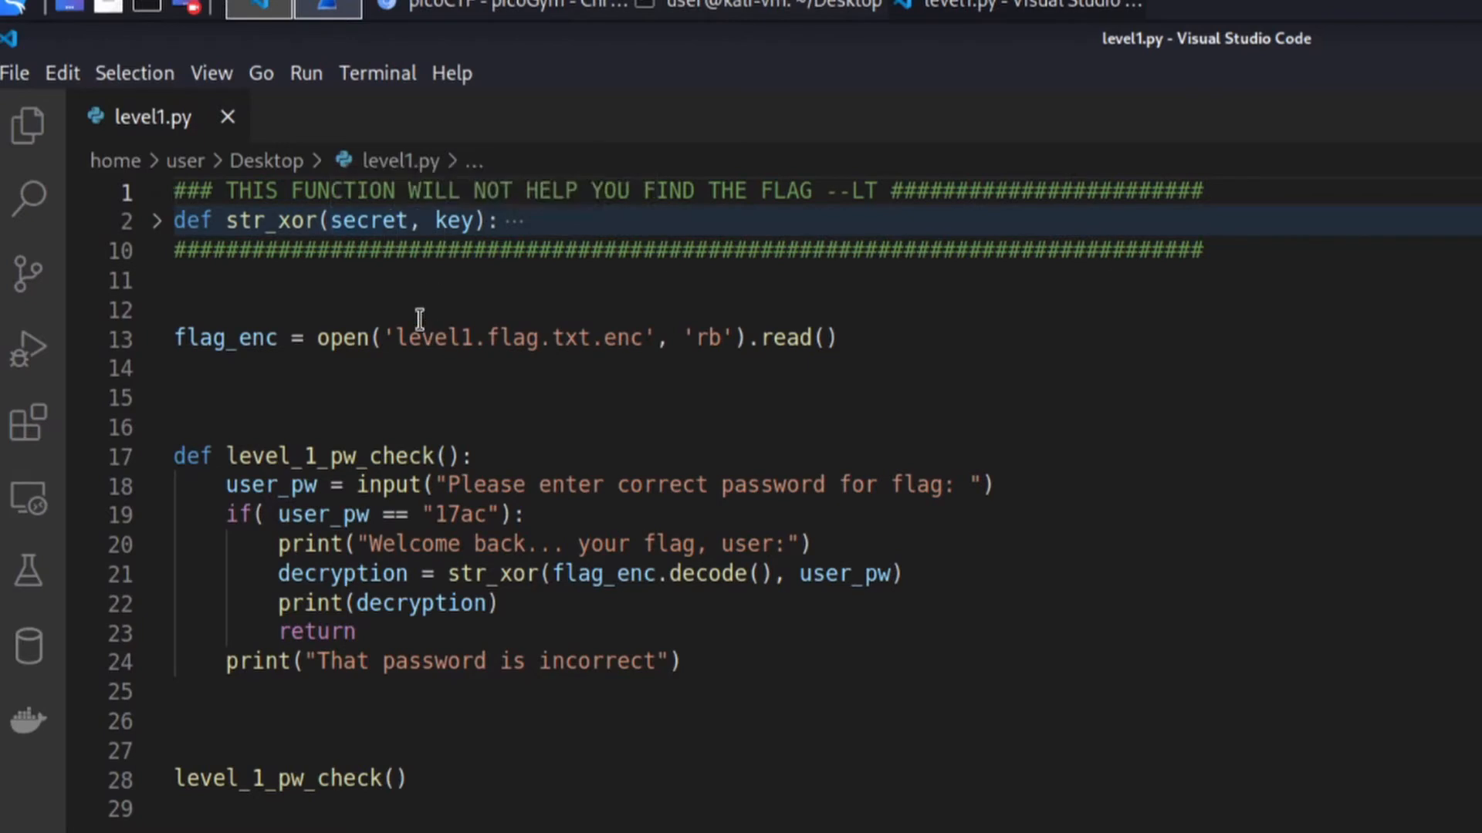
mouse_move(227, 338)
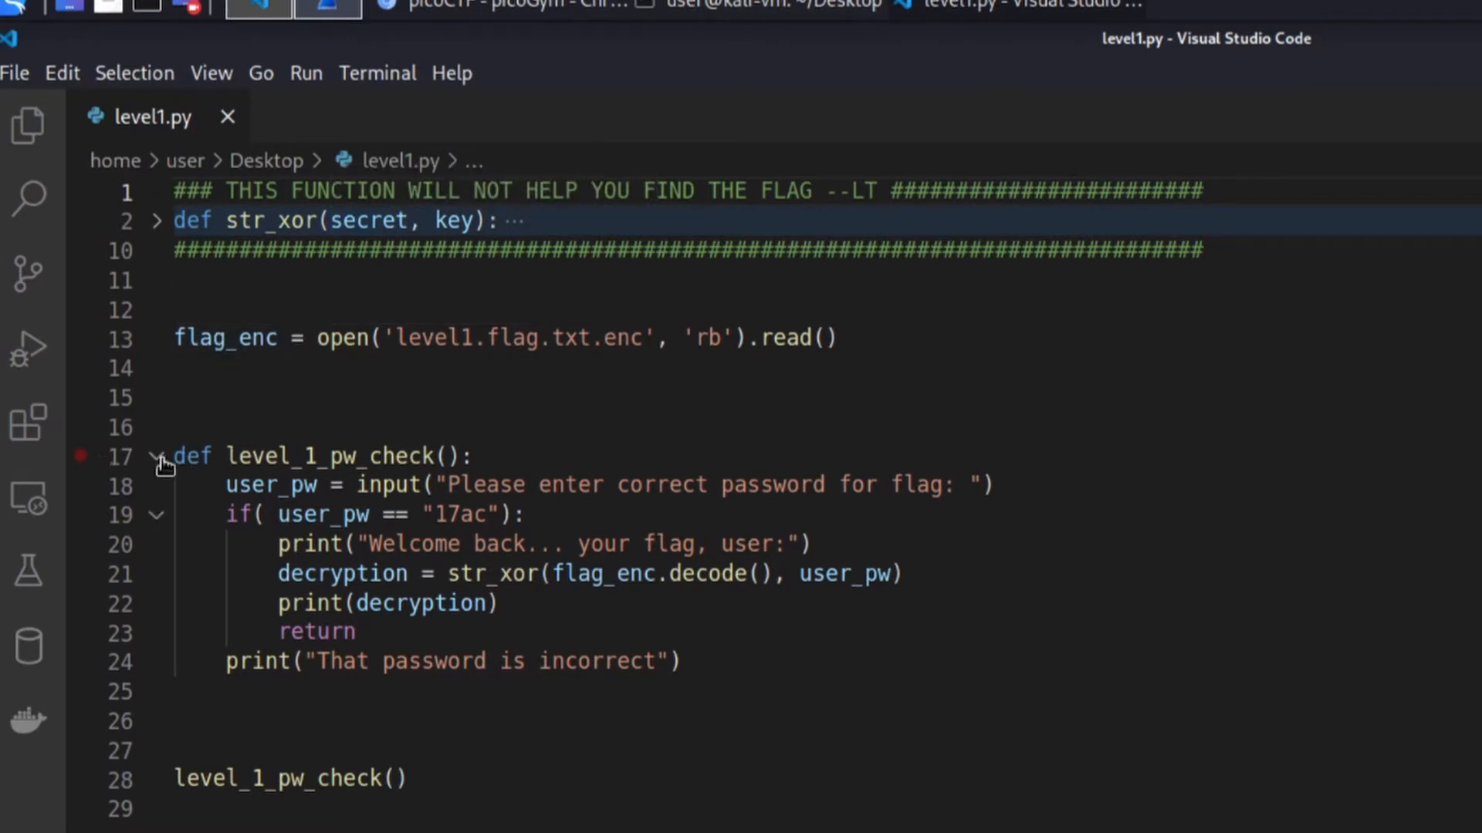
- Collapse the level_1_pw_check body and highlight the flag_enc variable to review the script
left_click(156, 457)
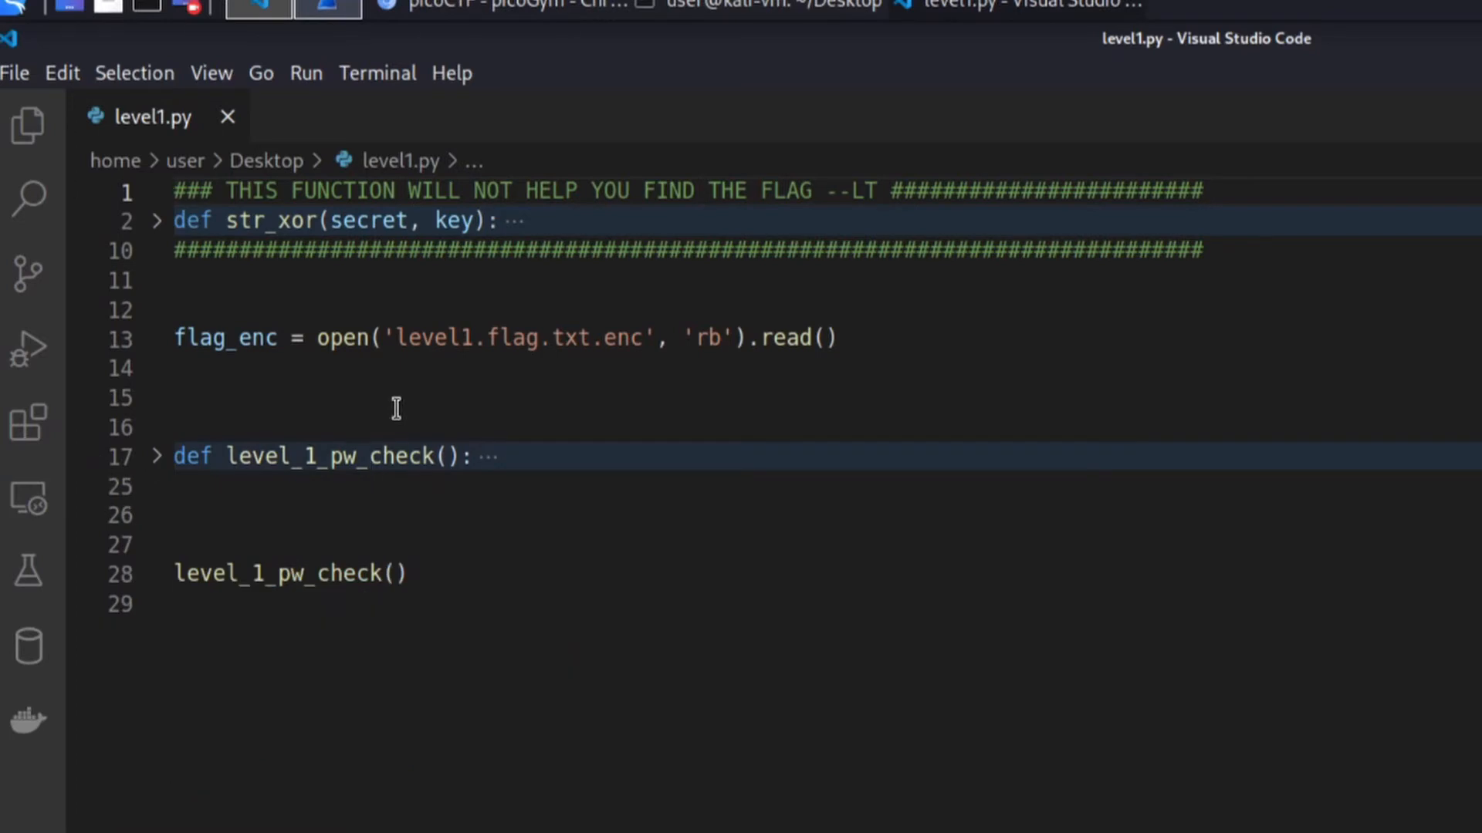
mouse_move(387, 401)
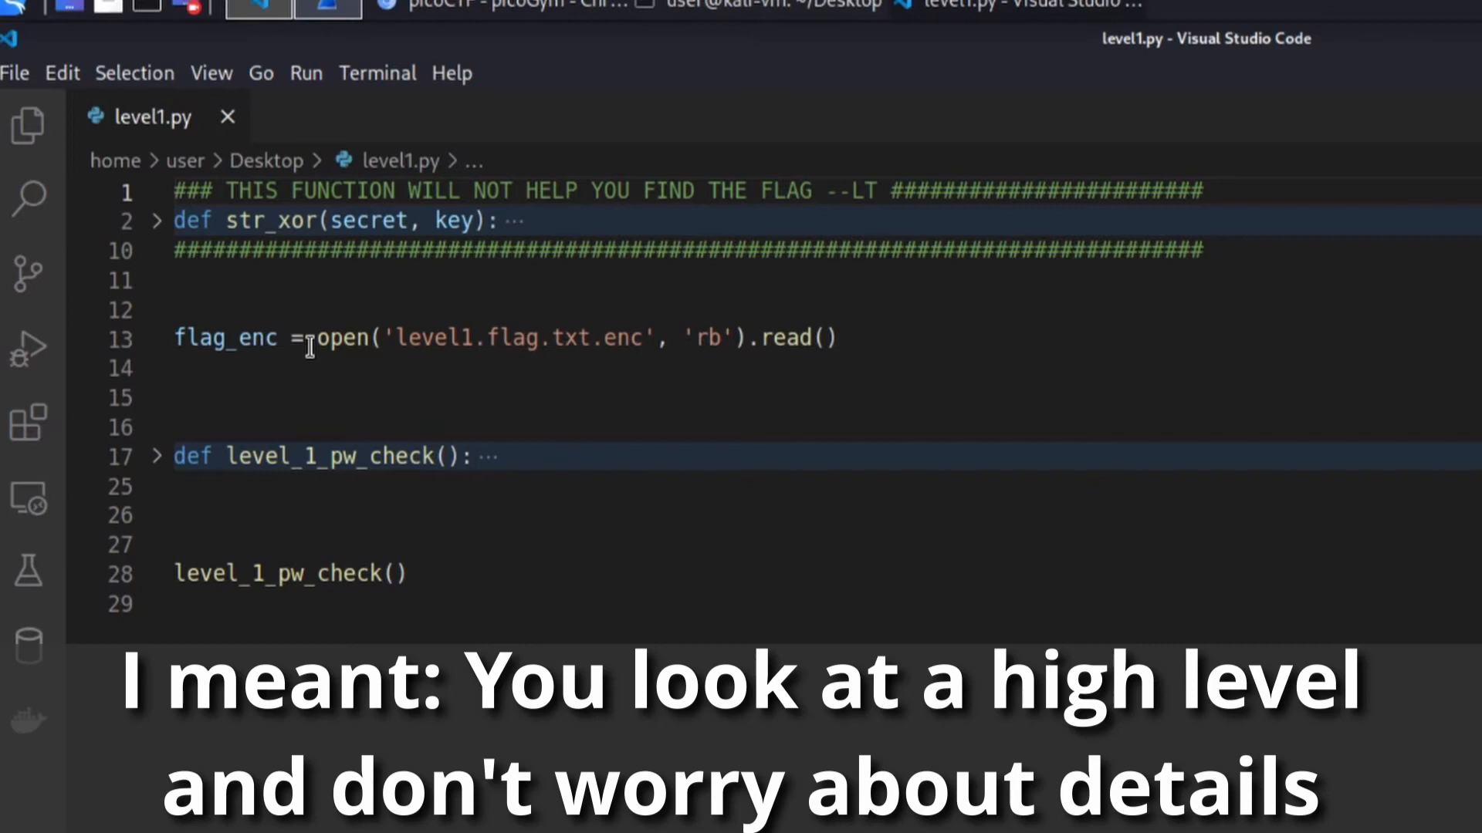
mouse_move(225, 338)
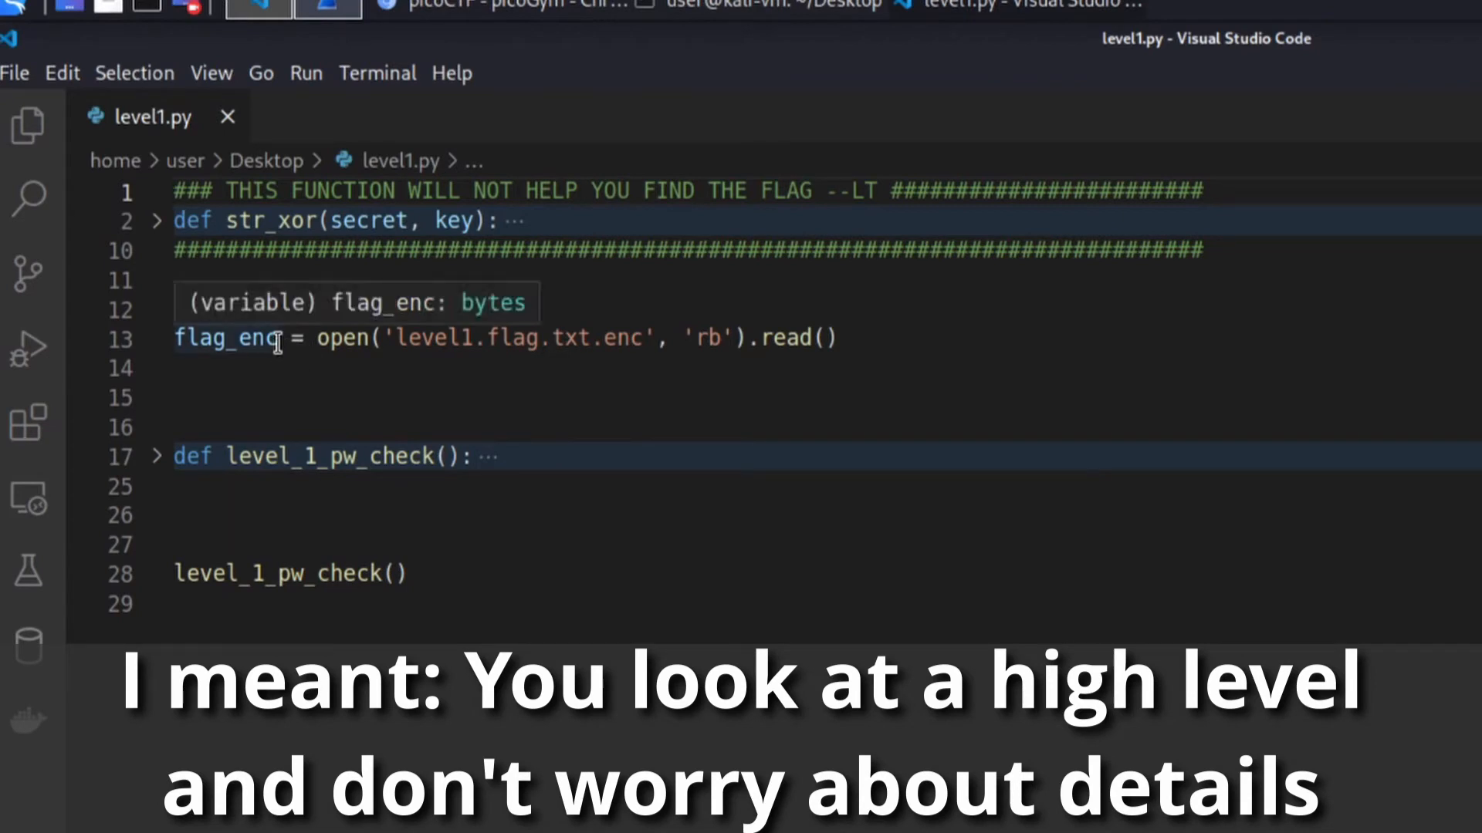
mouse_move(617, 339)
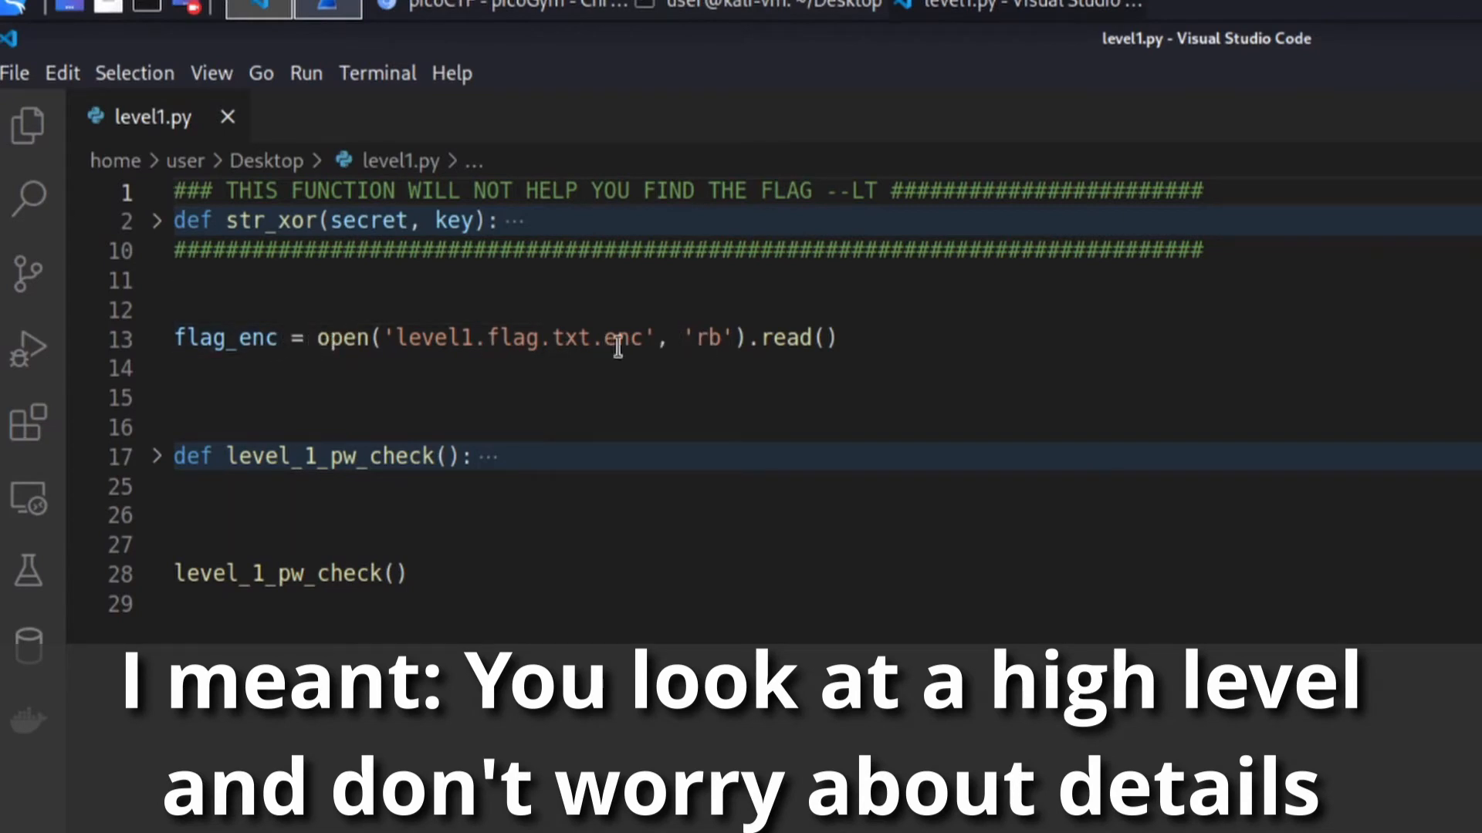
mouse_move(247, 338)
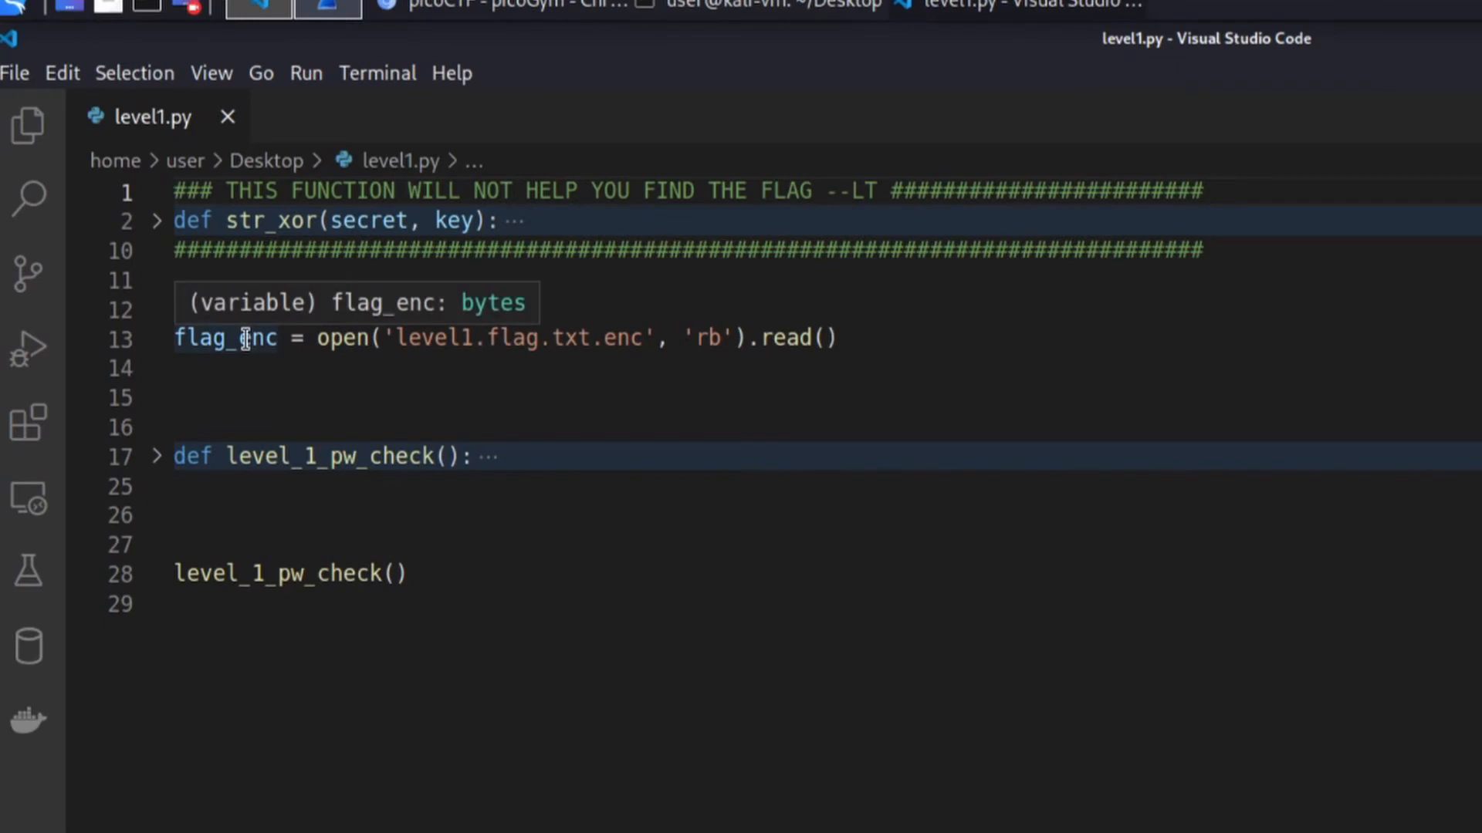
double_click(226, 338)
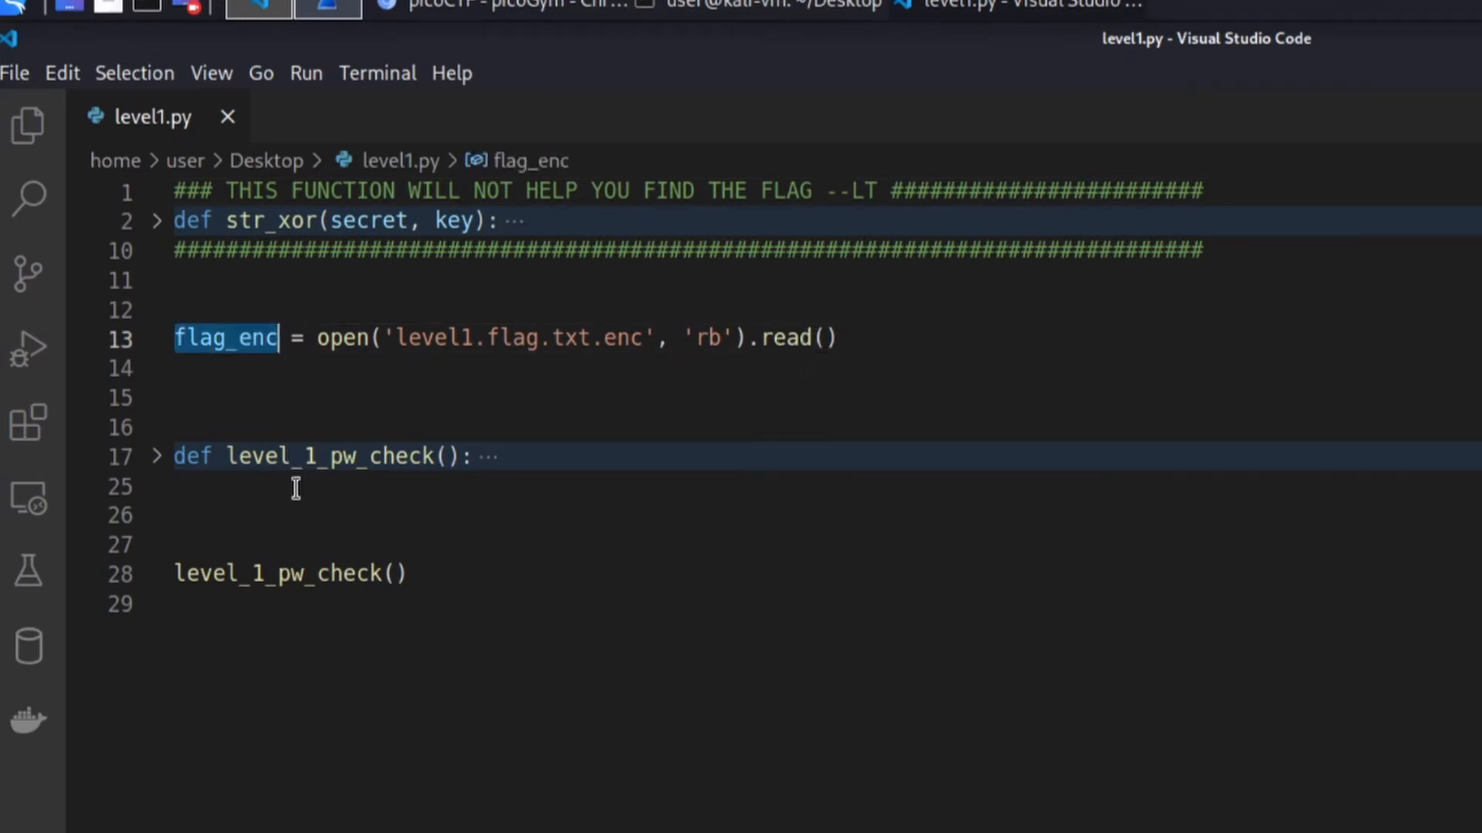
mouse_move(223, 605)
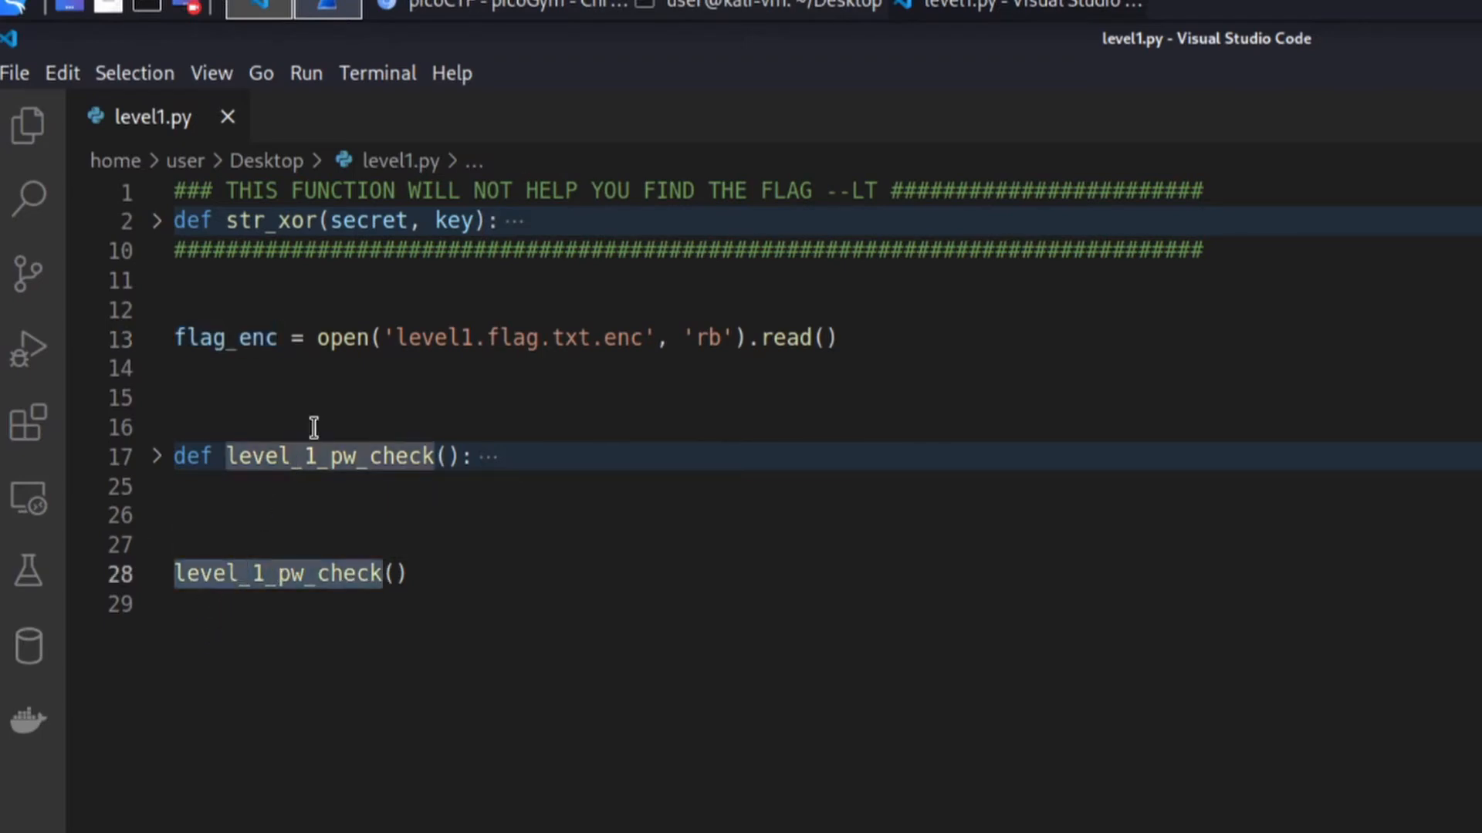
- Unfold level_1_pw_check and str_xor again to read the decryption logic and the 17ac check
left_click(156, 457)
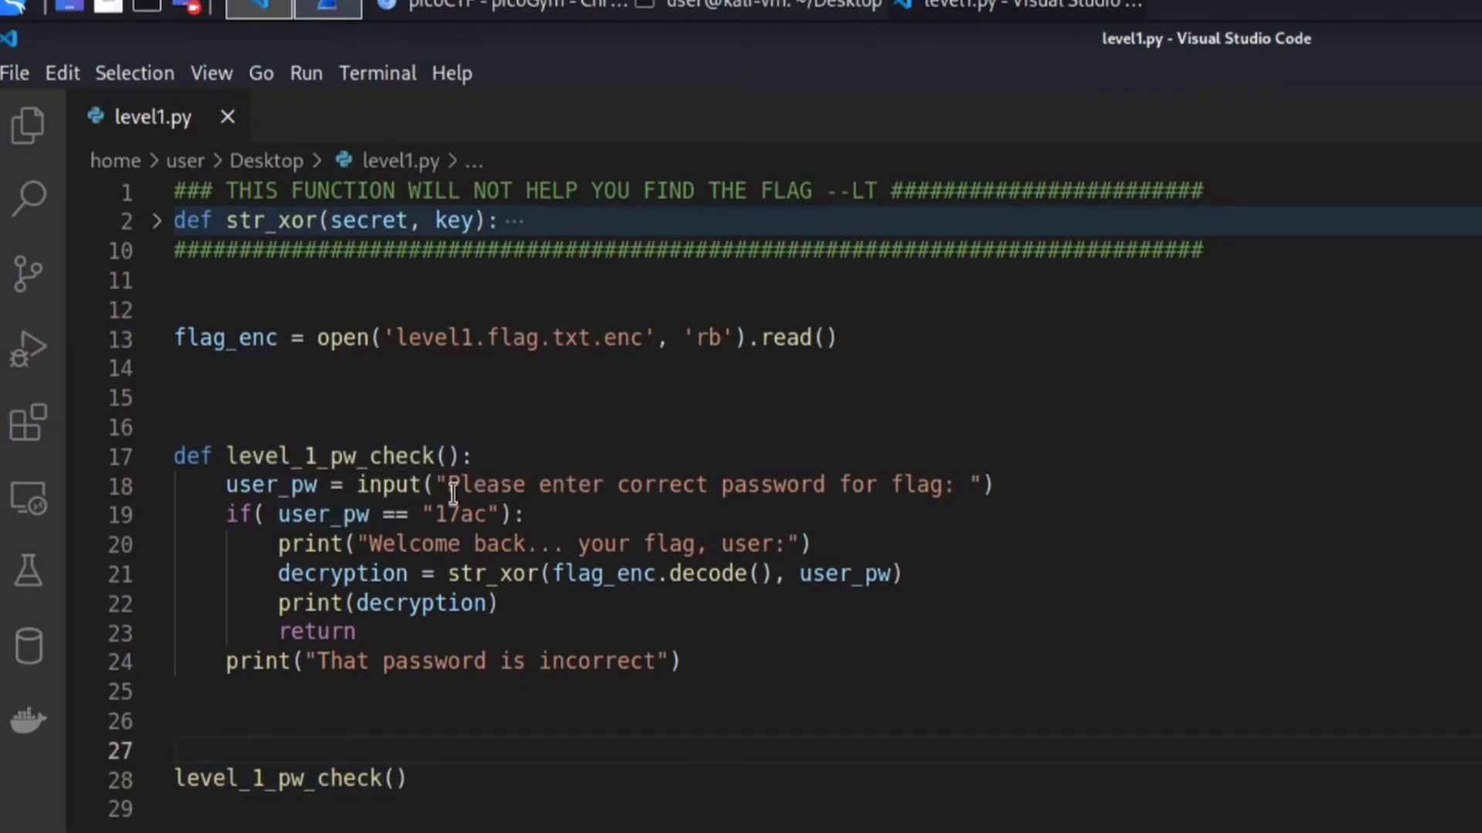
mouse_move(388, 485)
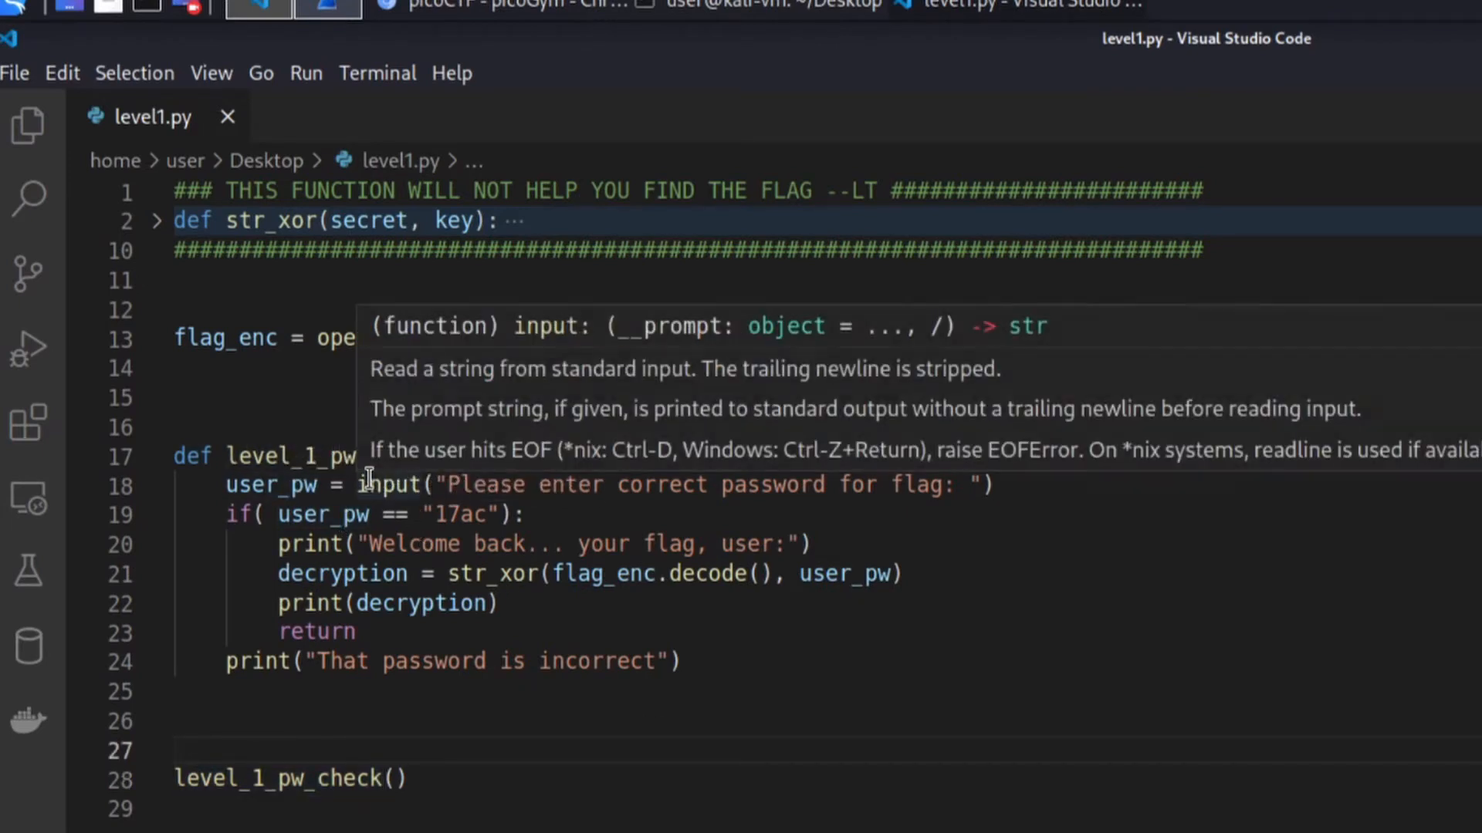
mouse_move(935, 486)
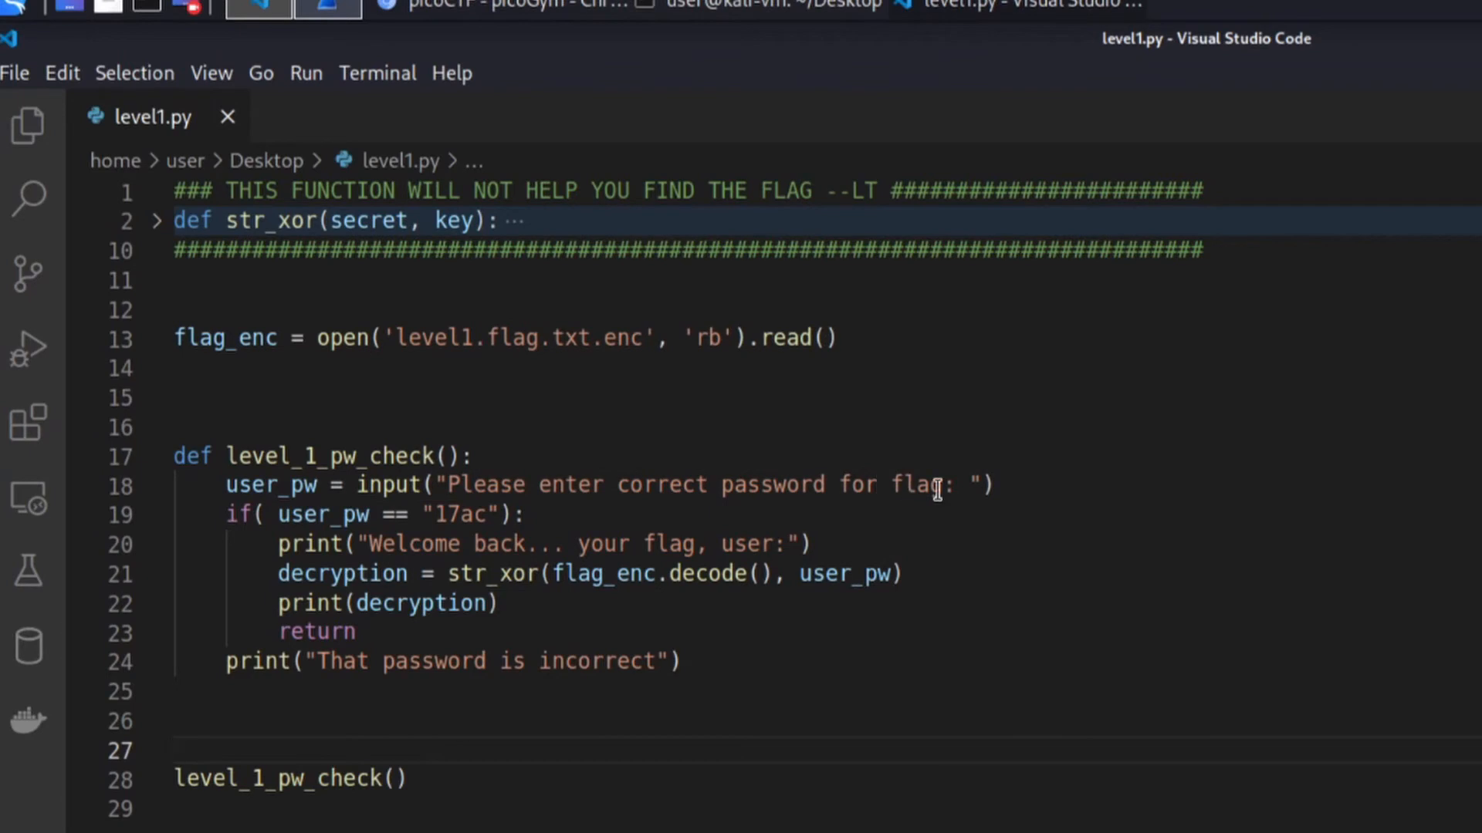
mouse_move(301, 544)
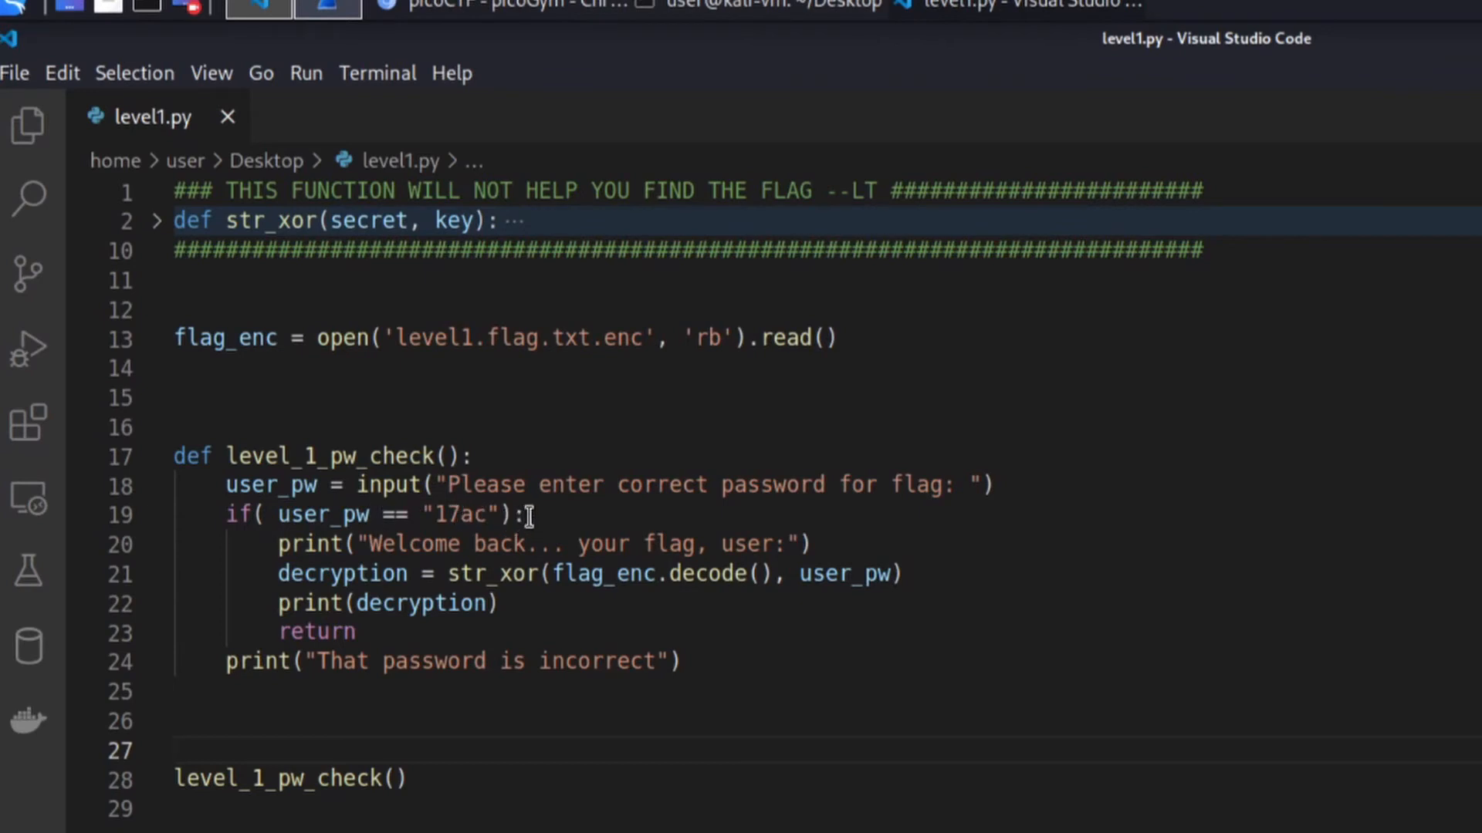
mouse_move(512, 550)
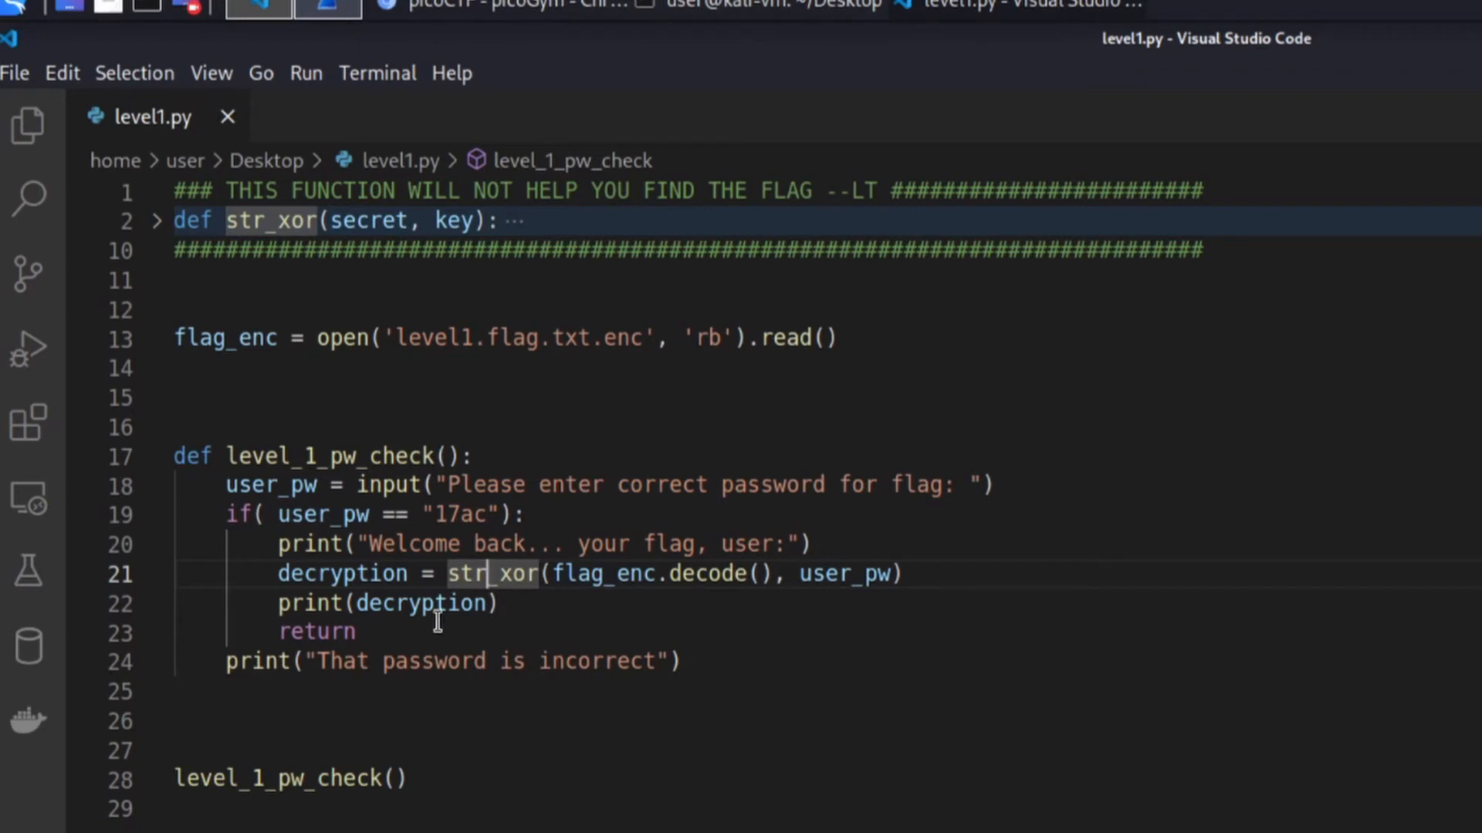
mouse_move(560, 616)
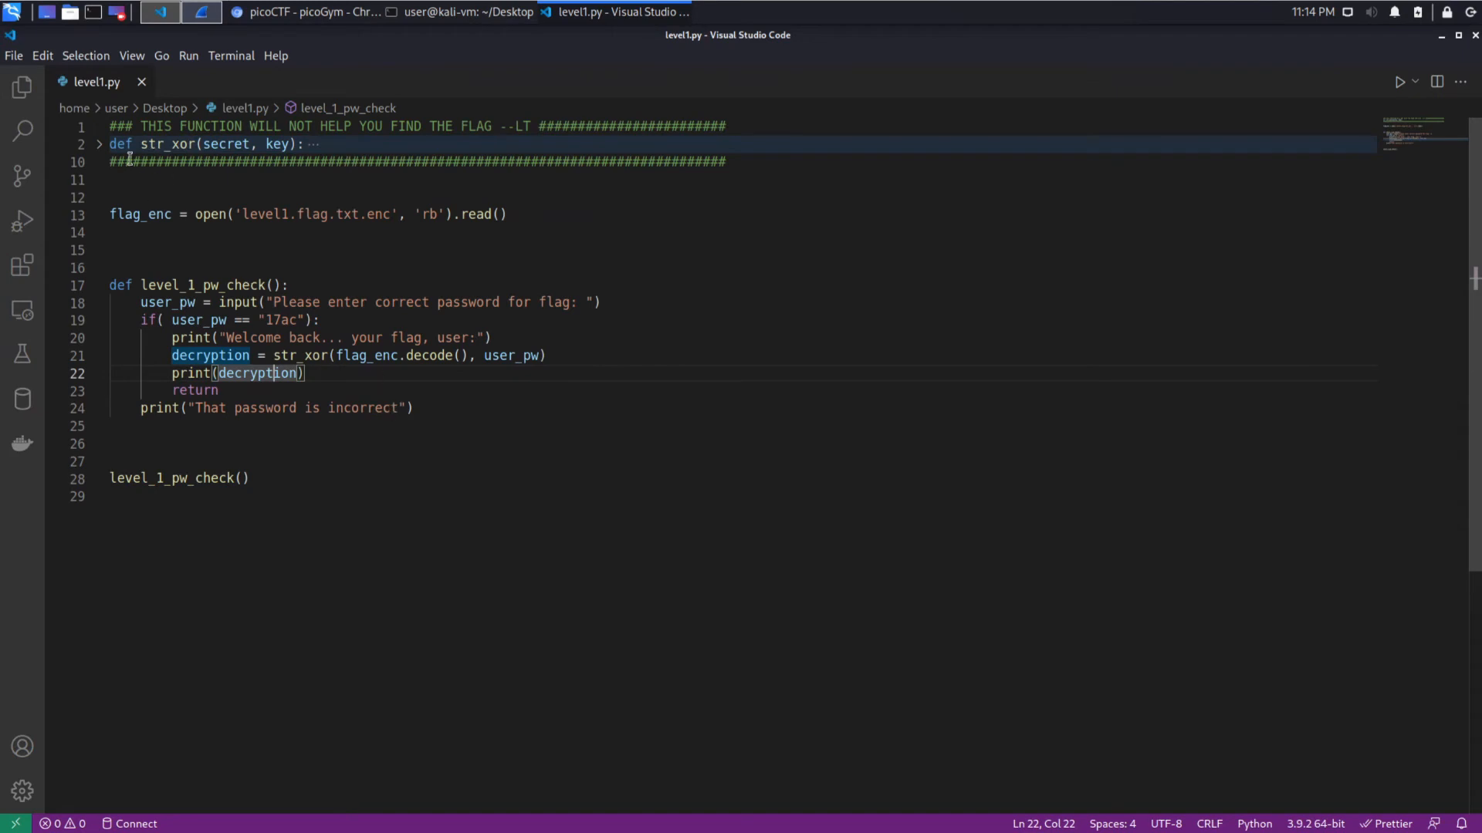
left_click(99, 144)
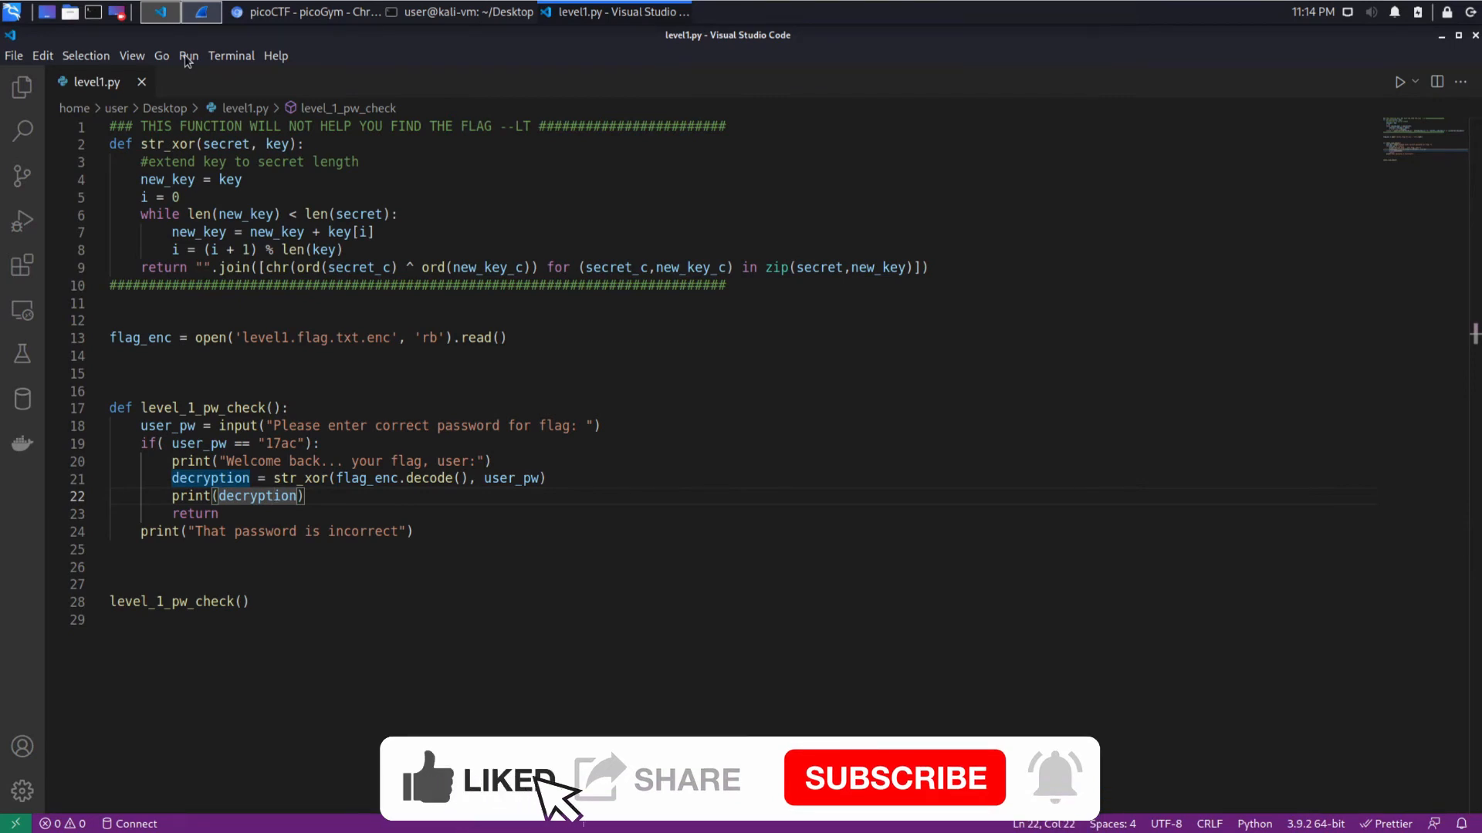
left_click(188, 55)
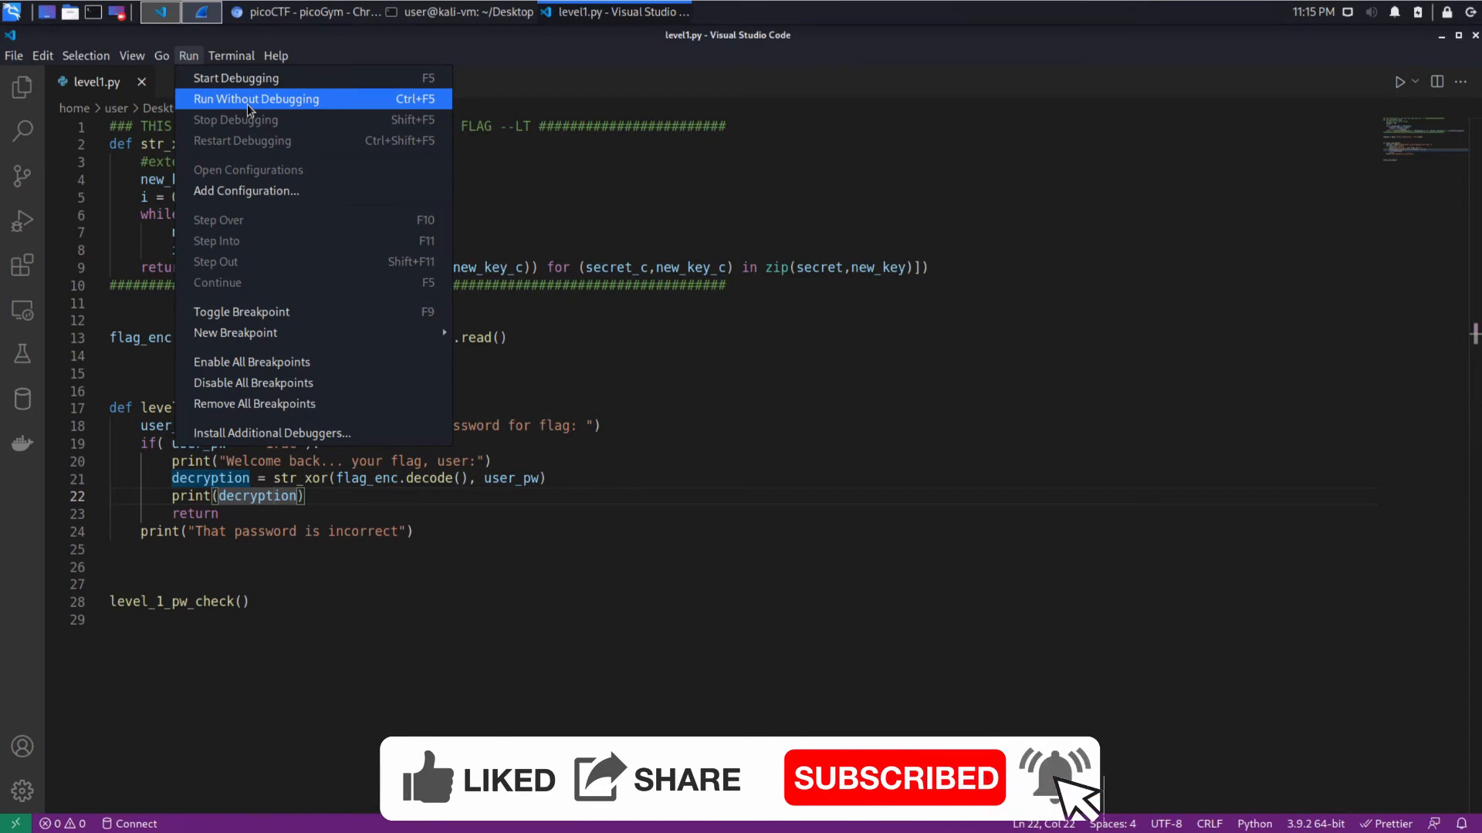
left_click(254, 99)
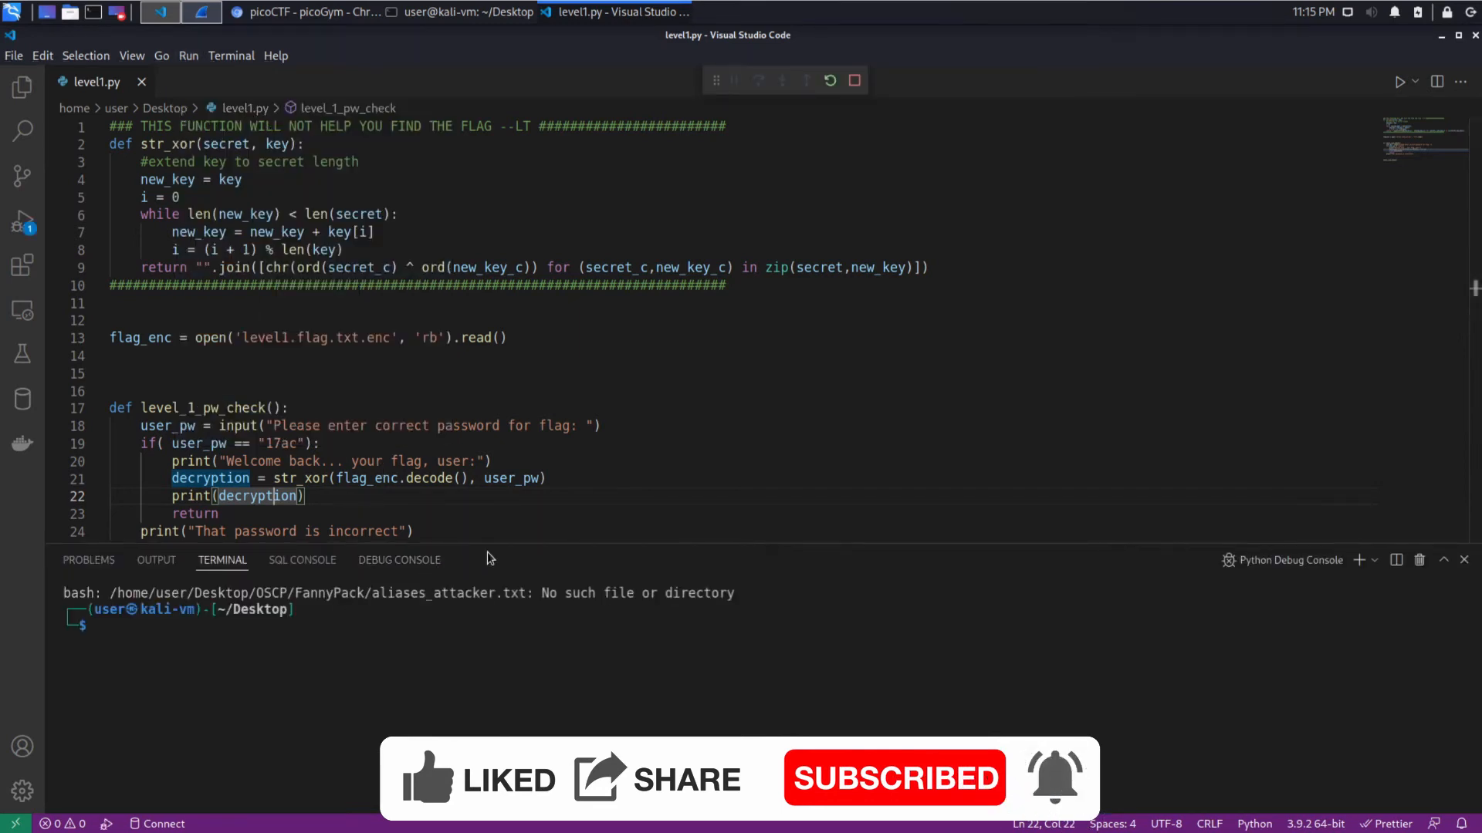
left_click(1403, 80)
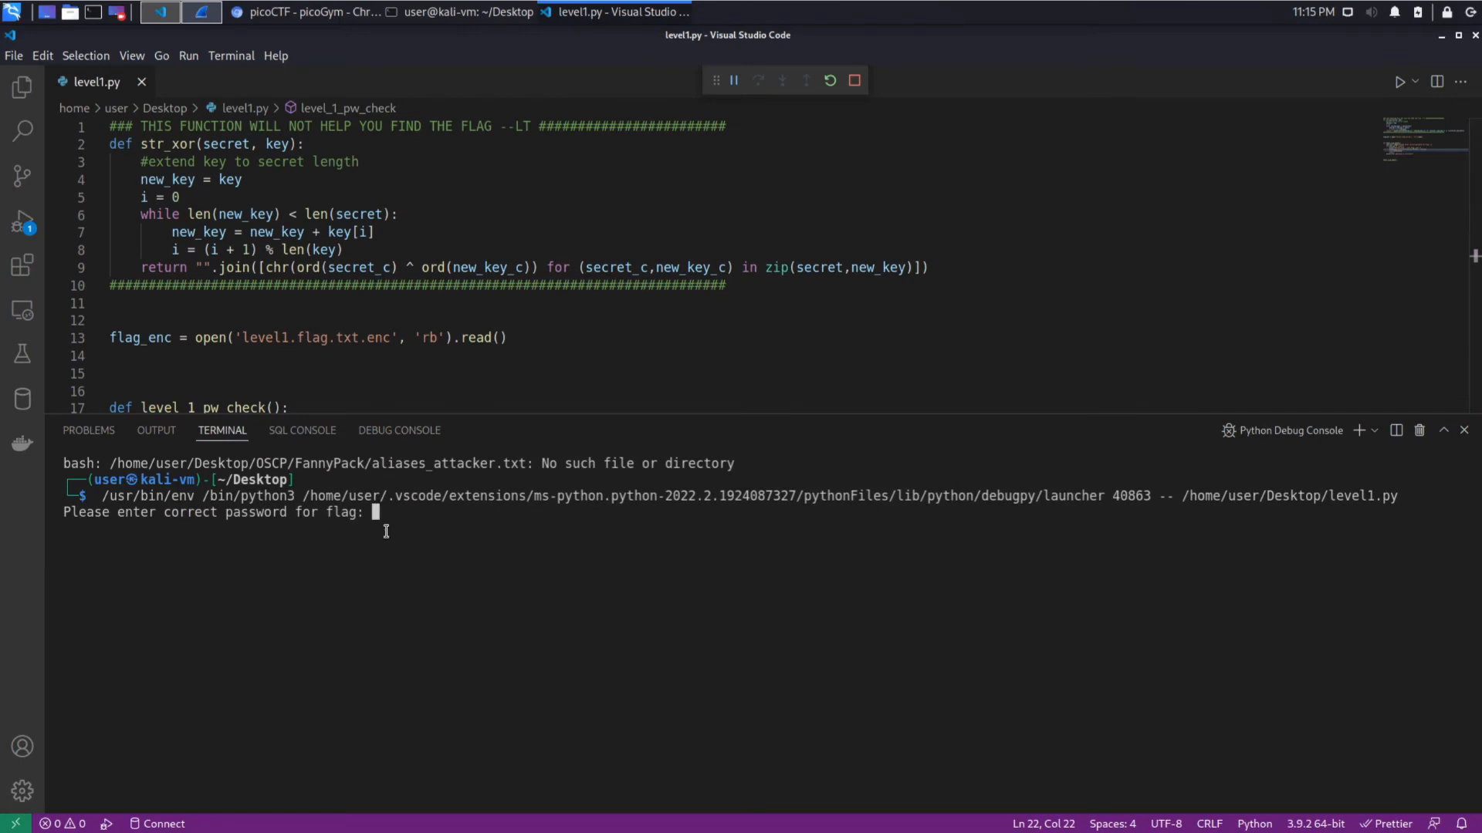
type("17ac")
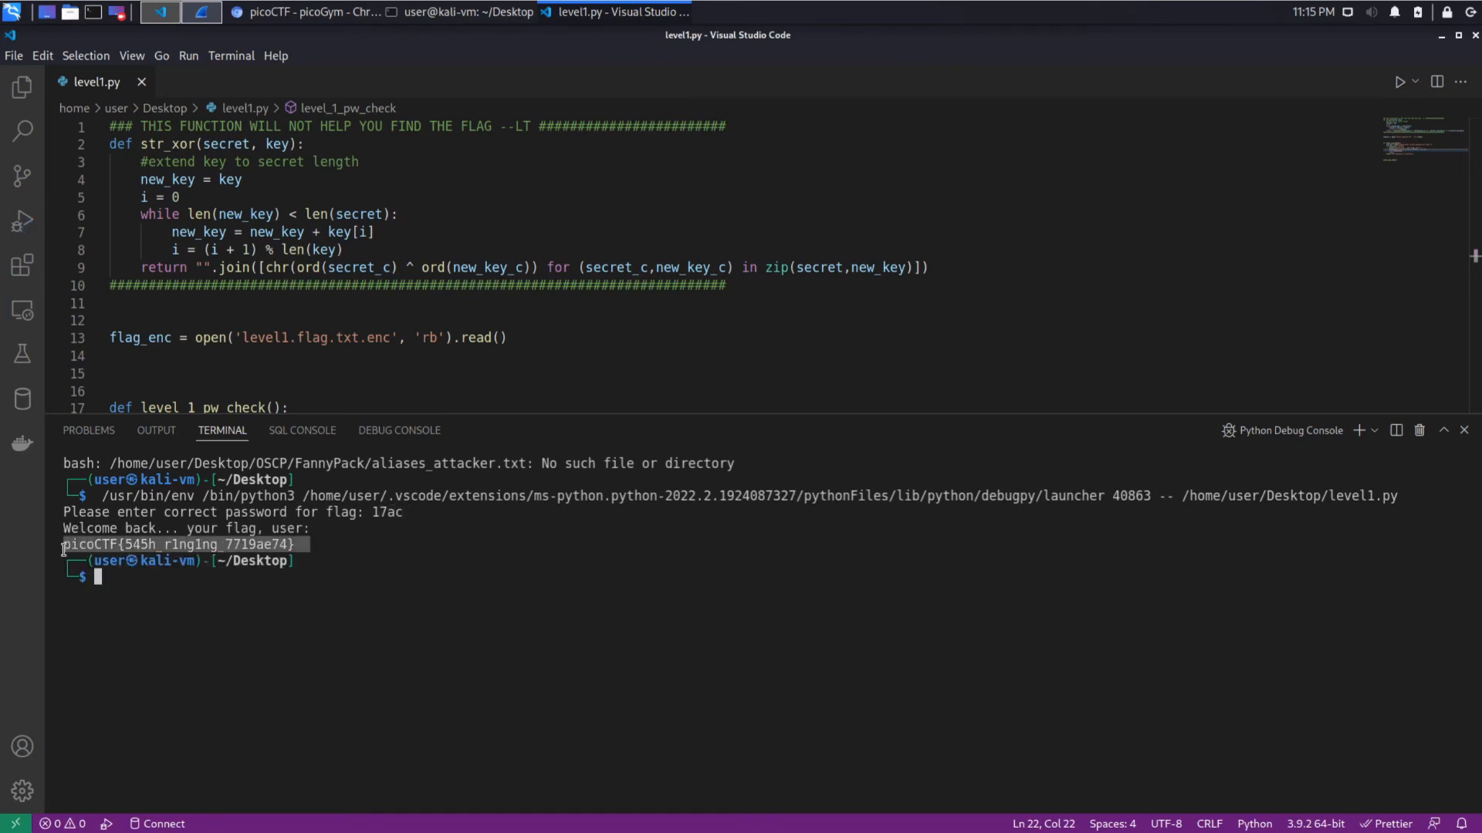
- Copy the printed picoCTF flag from the terminal and switch windows
right_click(183, 543)
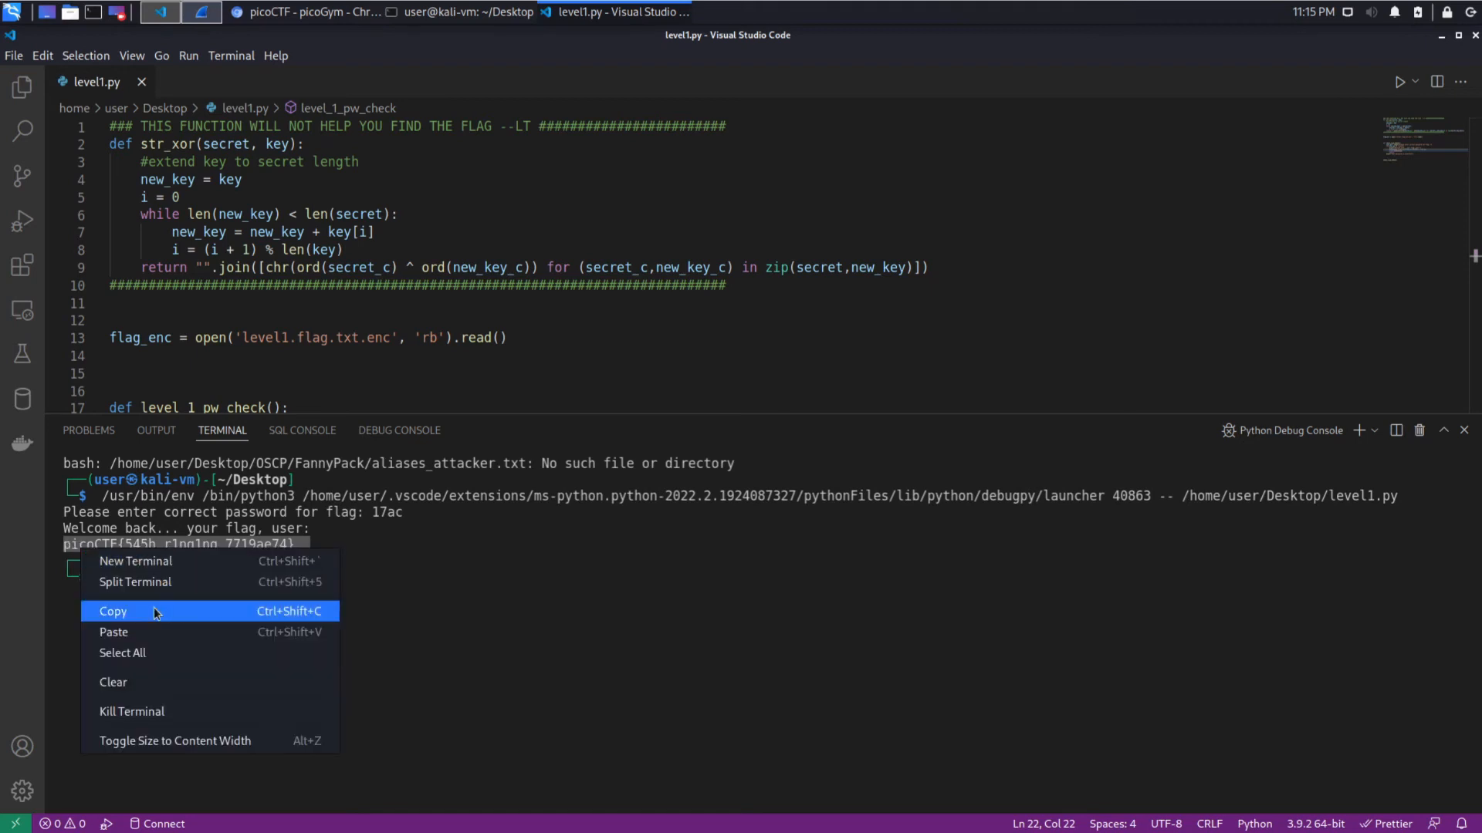
left_click(113, 611)
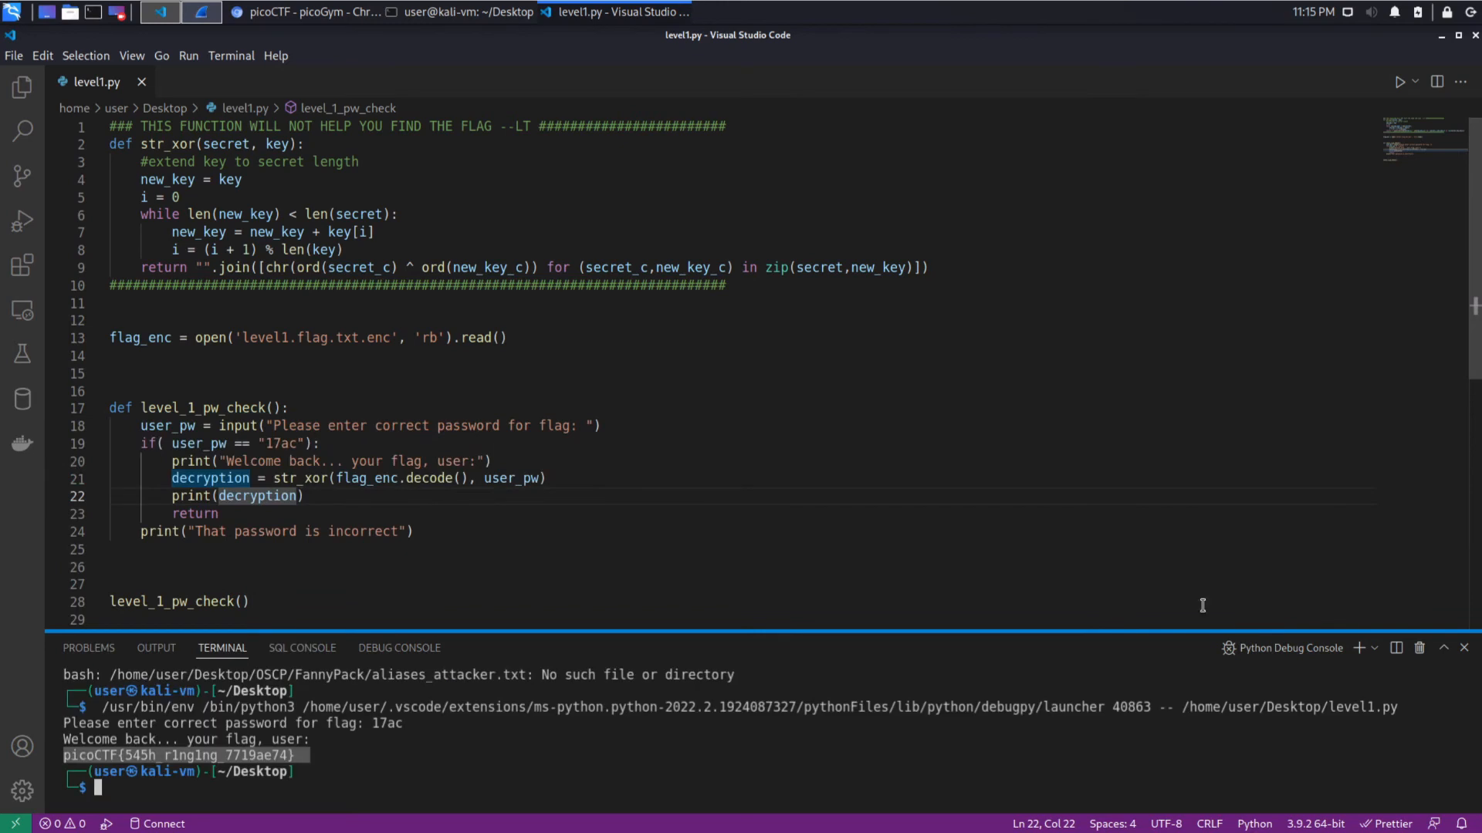
mouse_move(756, 403)
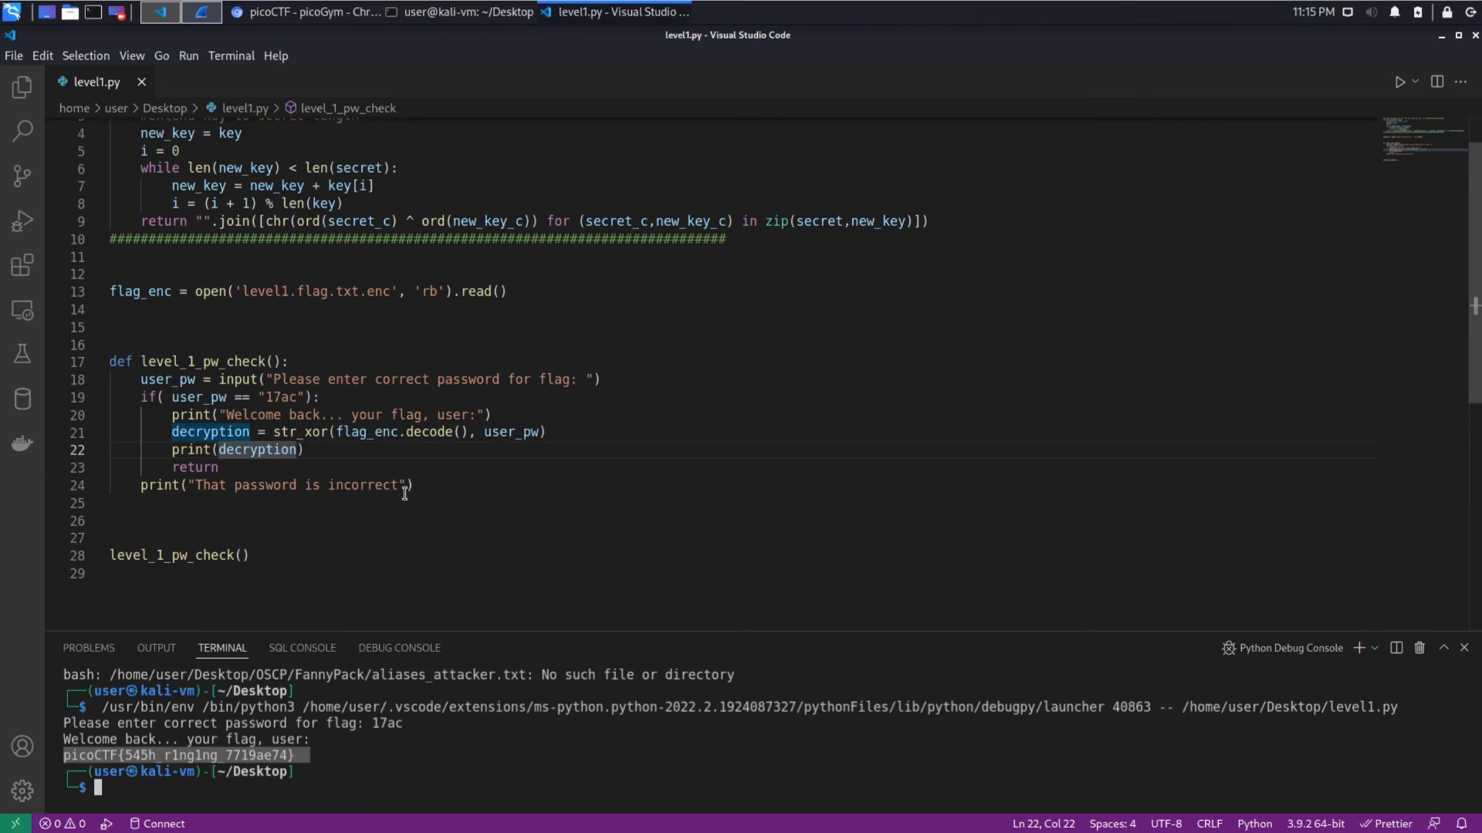
mouse_move(356, 512)
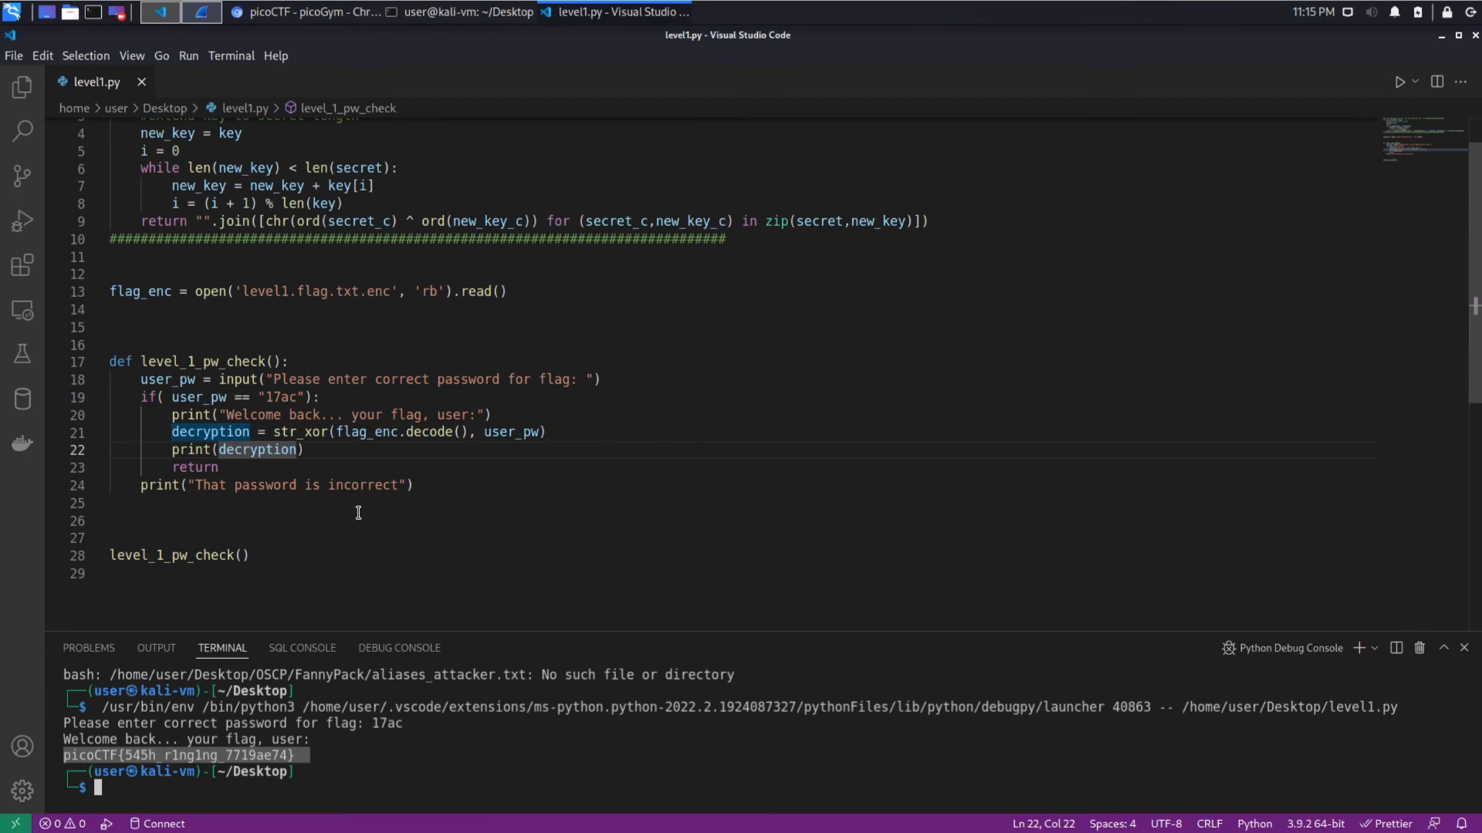
scroll("up", 3)
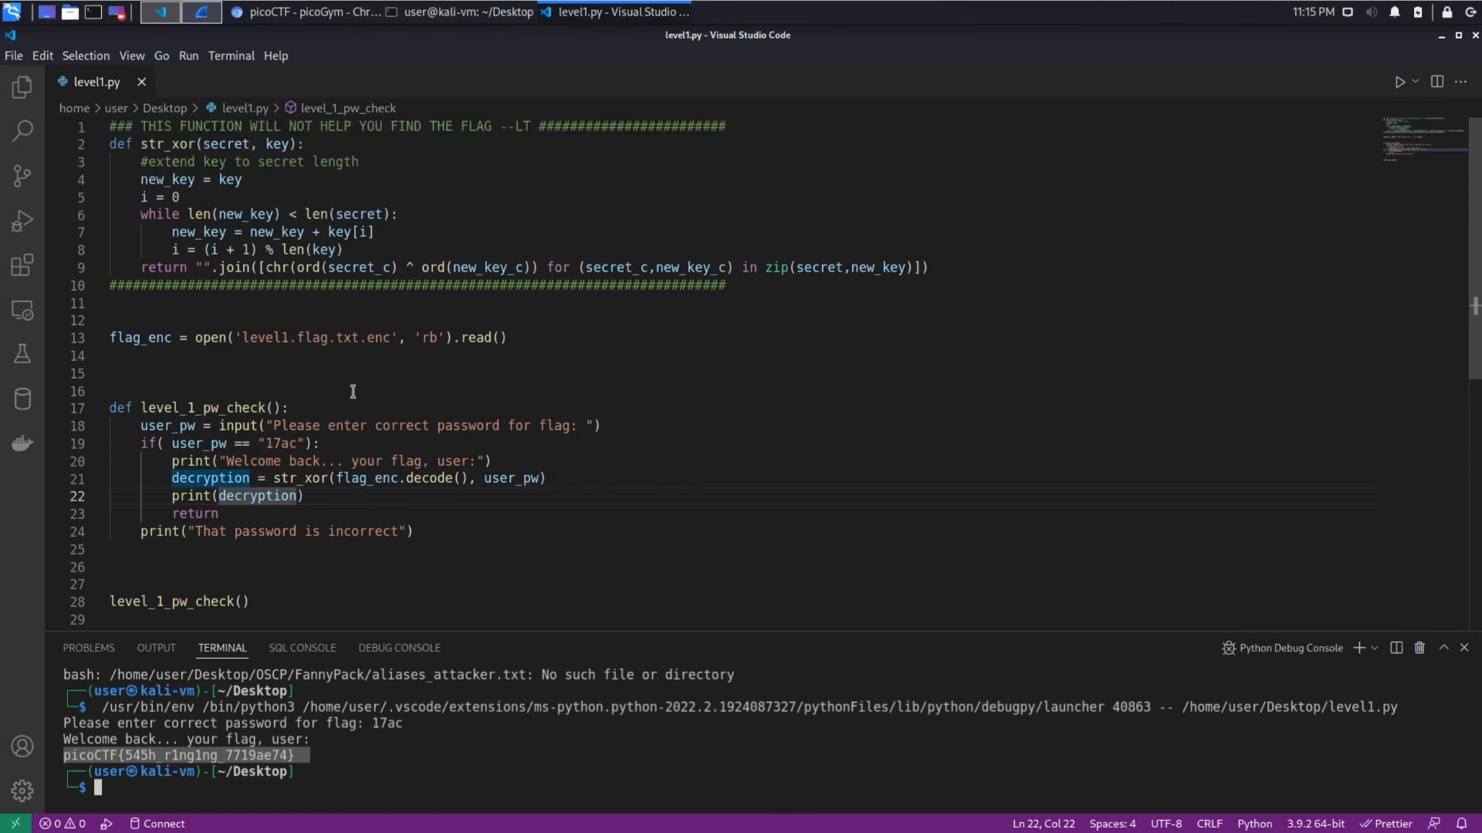
key("alt+Tab")
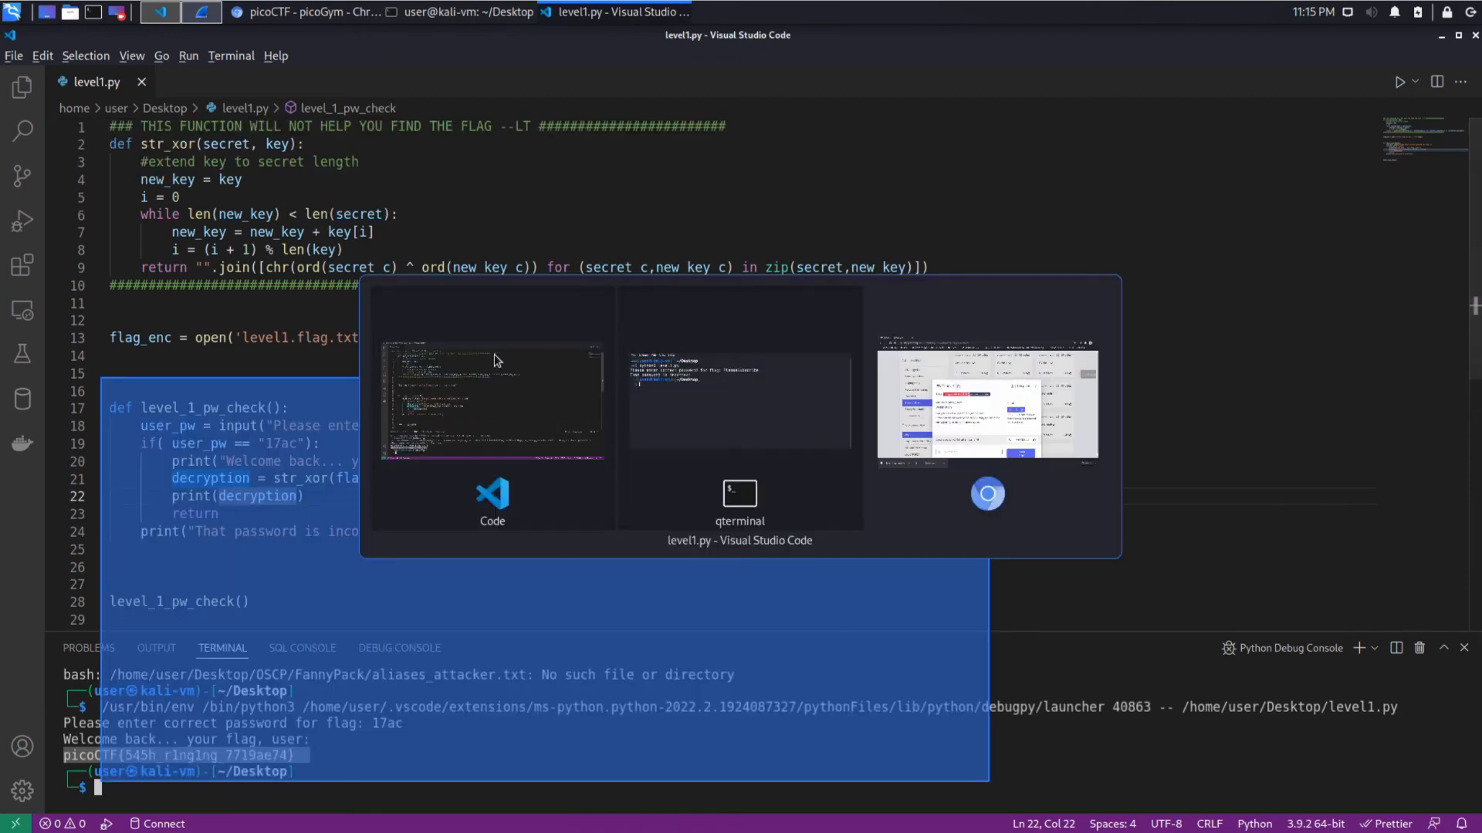
- Submit the pasted flag for PW Crack 1 on picoGym for 100 points, then return to VS Code
left_click(986, 494)
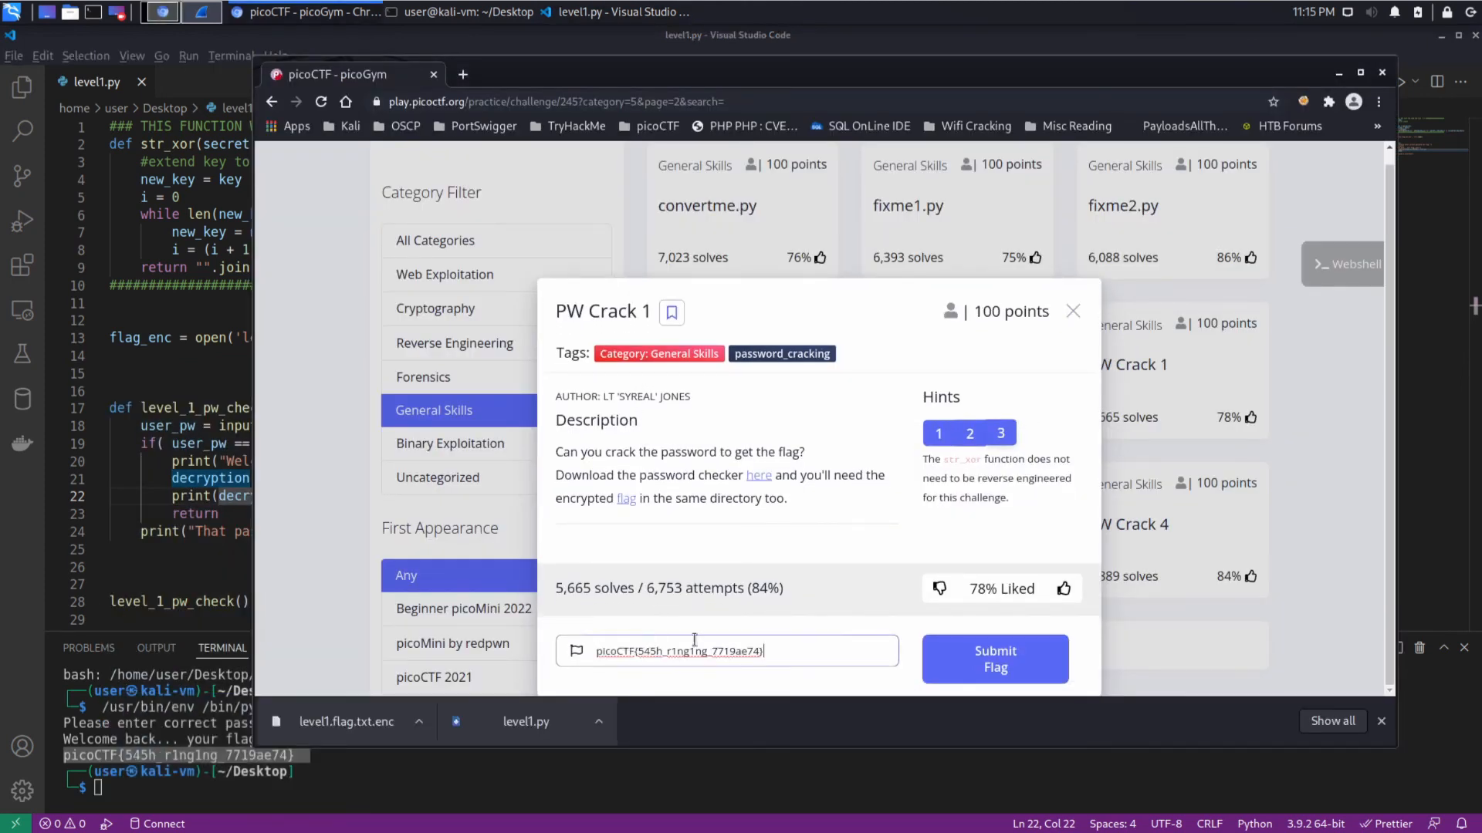
left_click(994, 659)
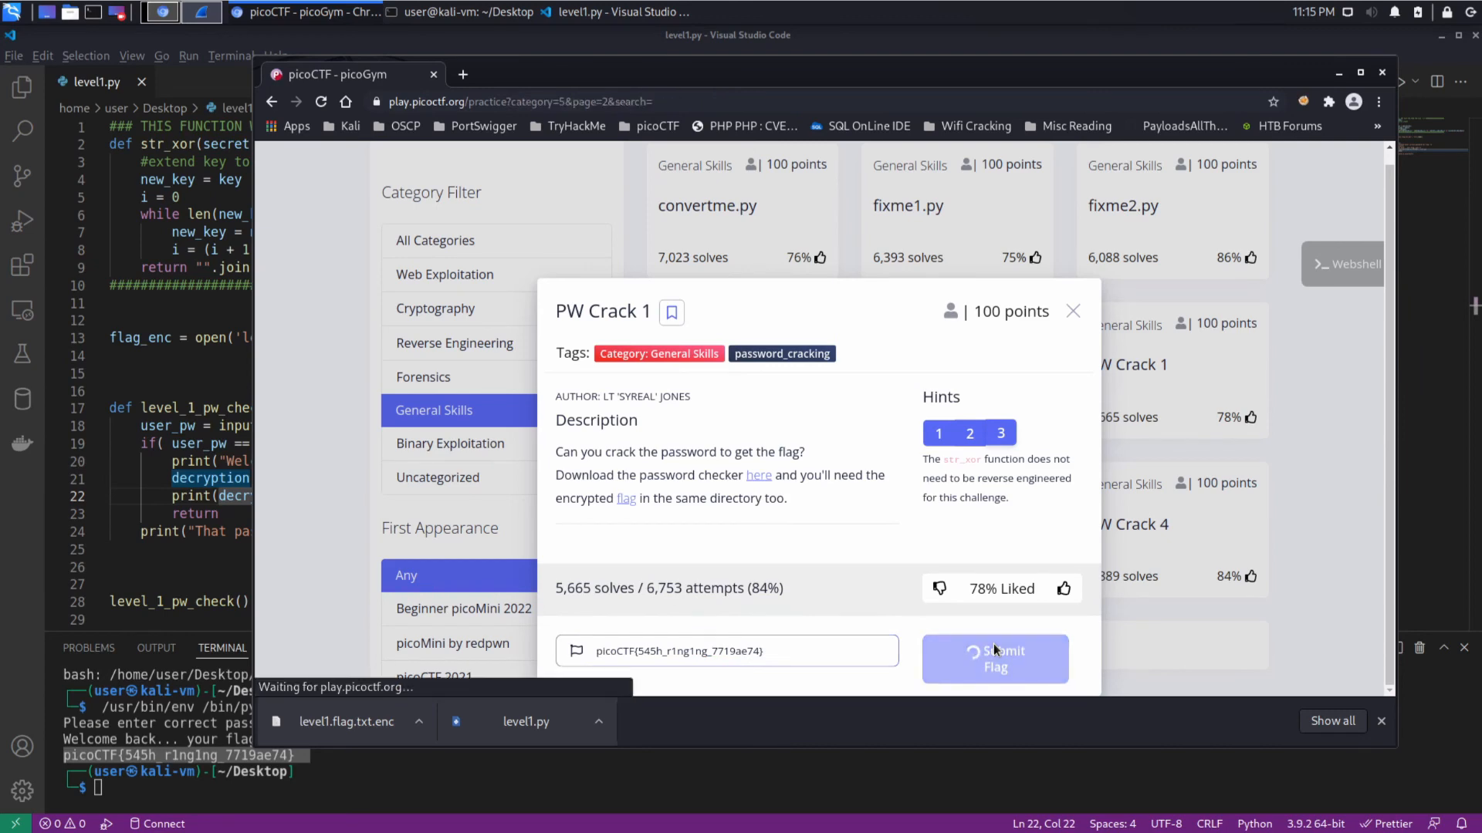
left_click(994, 659)
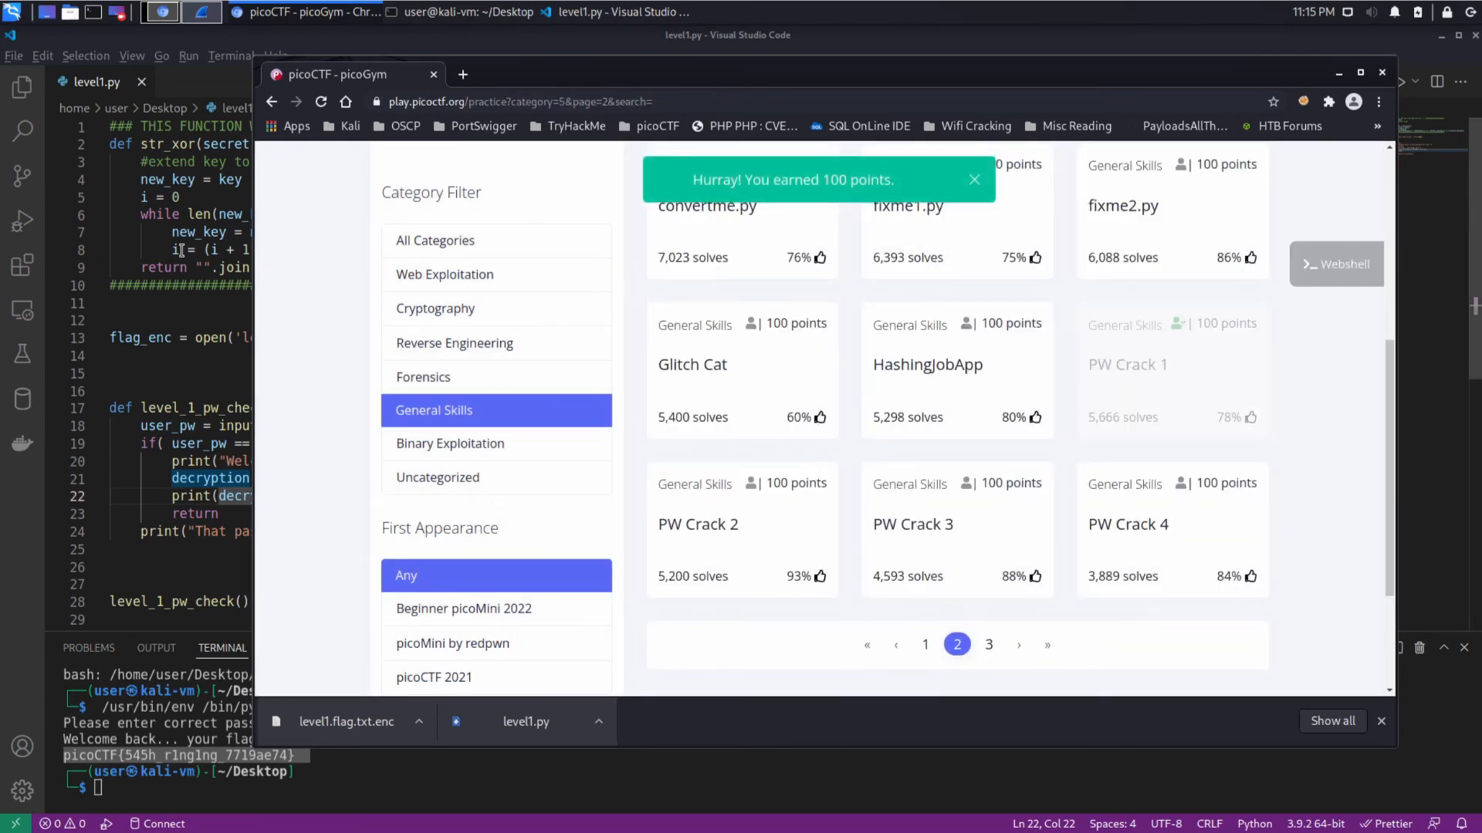
left_click(160, 11)
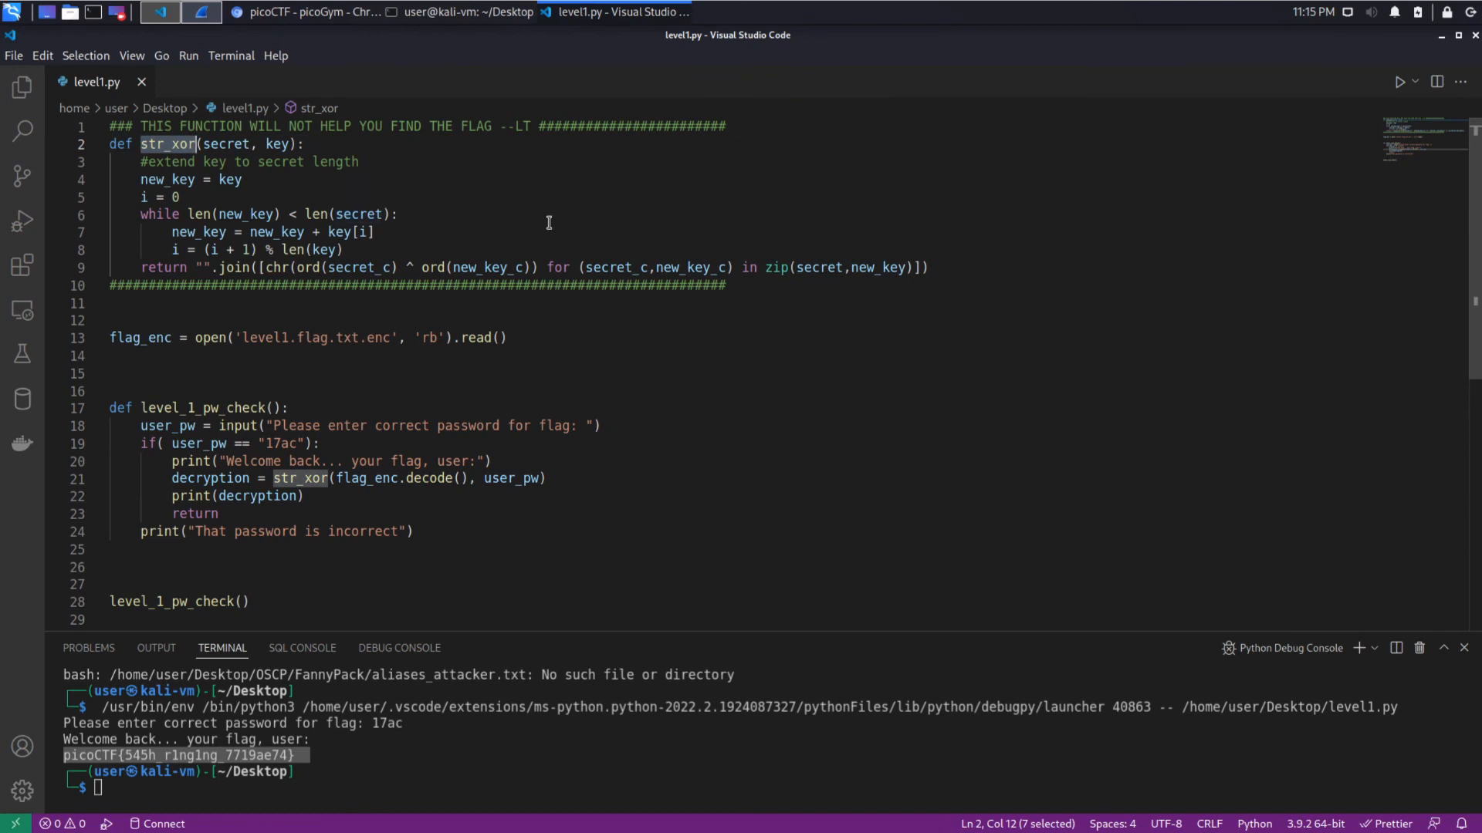
scroll("down", 3)
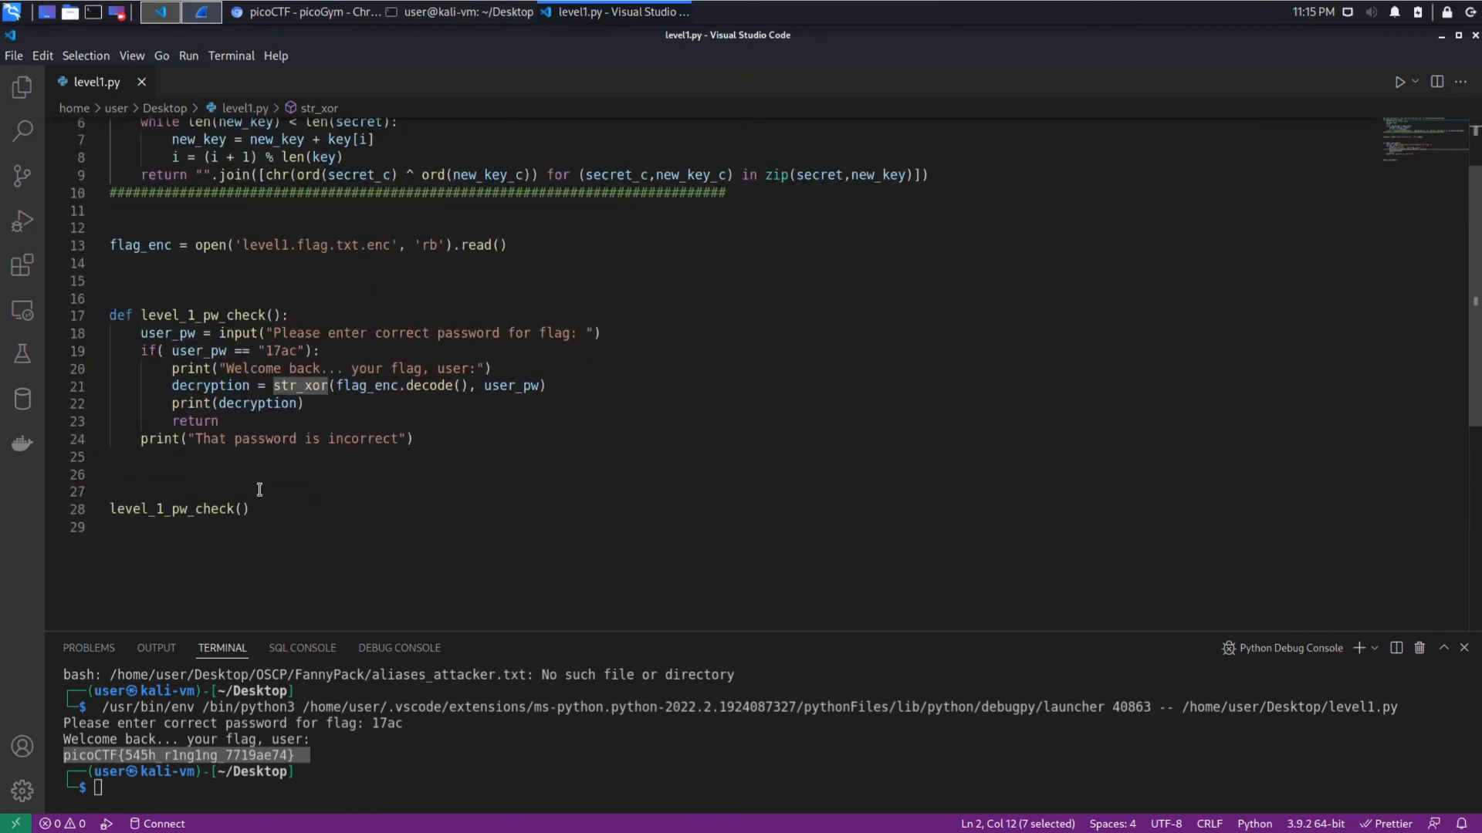
mouse_move(432, 338)
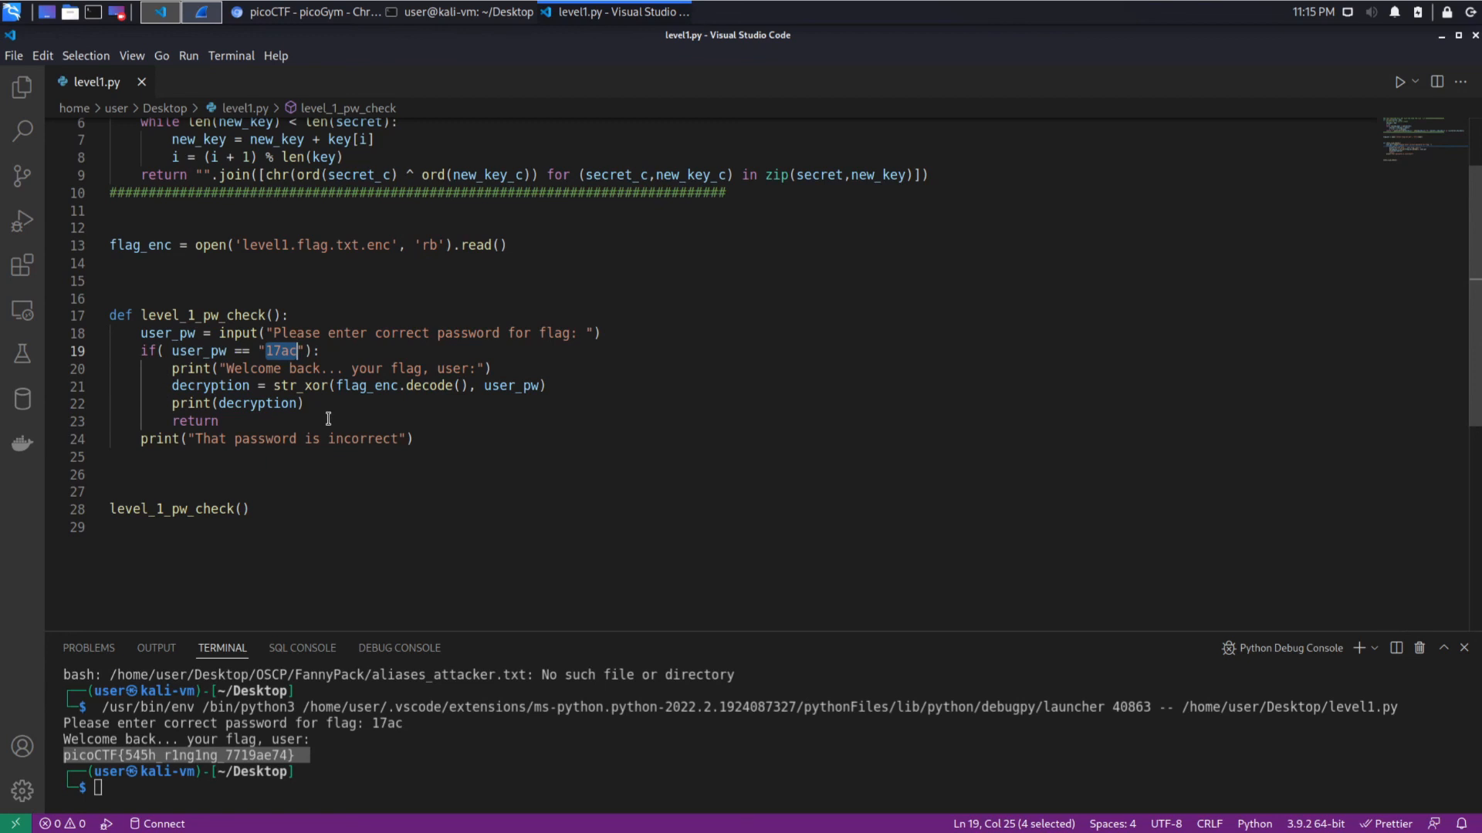
mouse_move(359, 524)
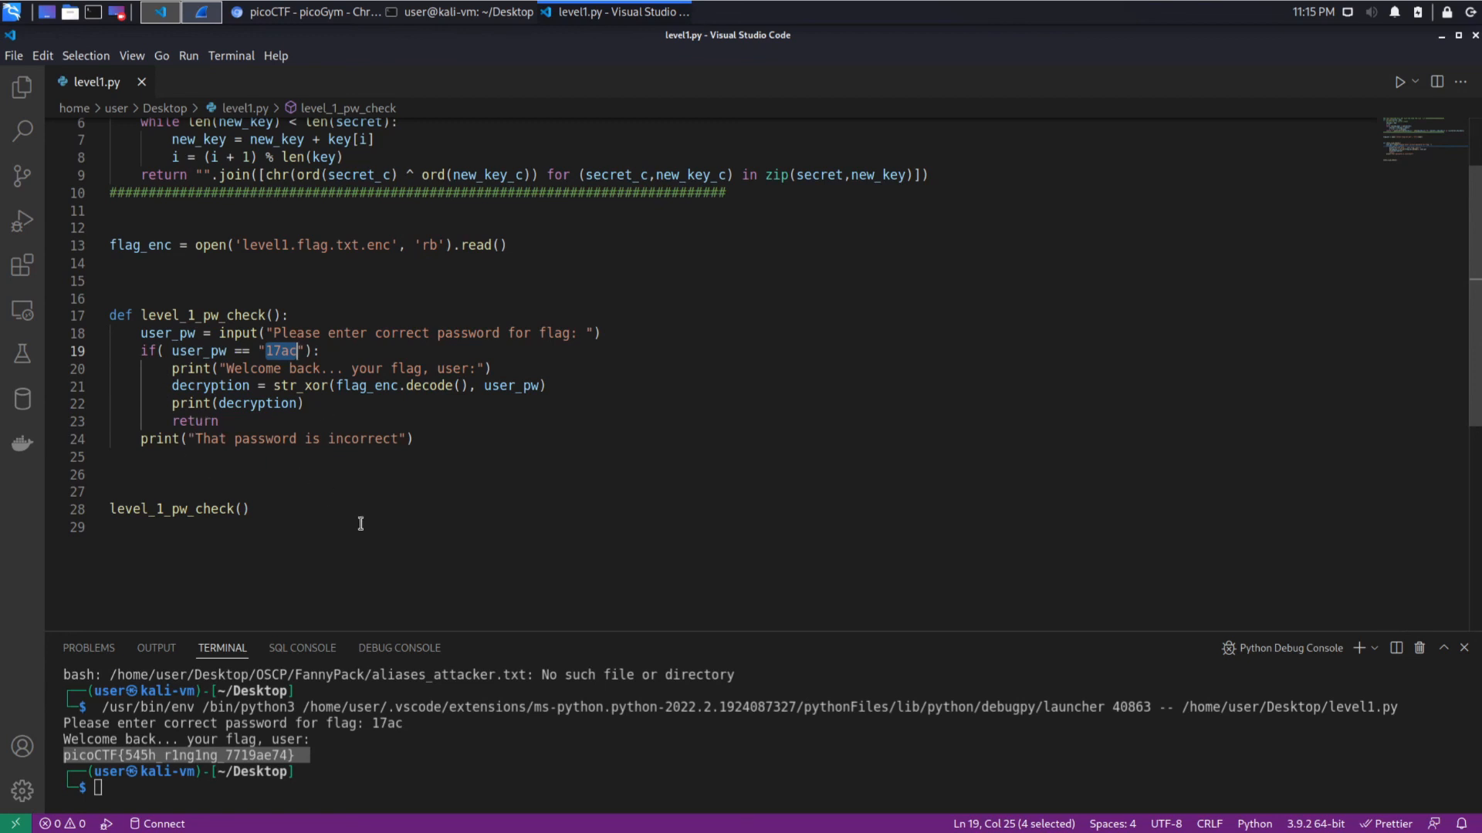
mouse_move(434, 530)
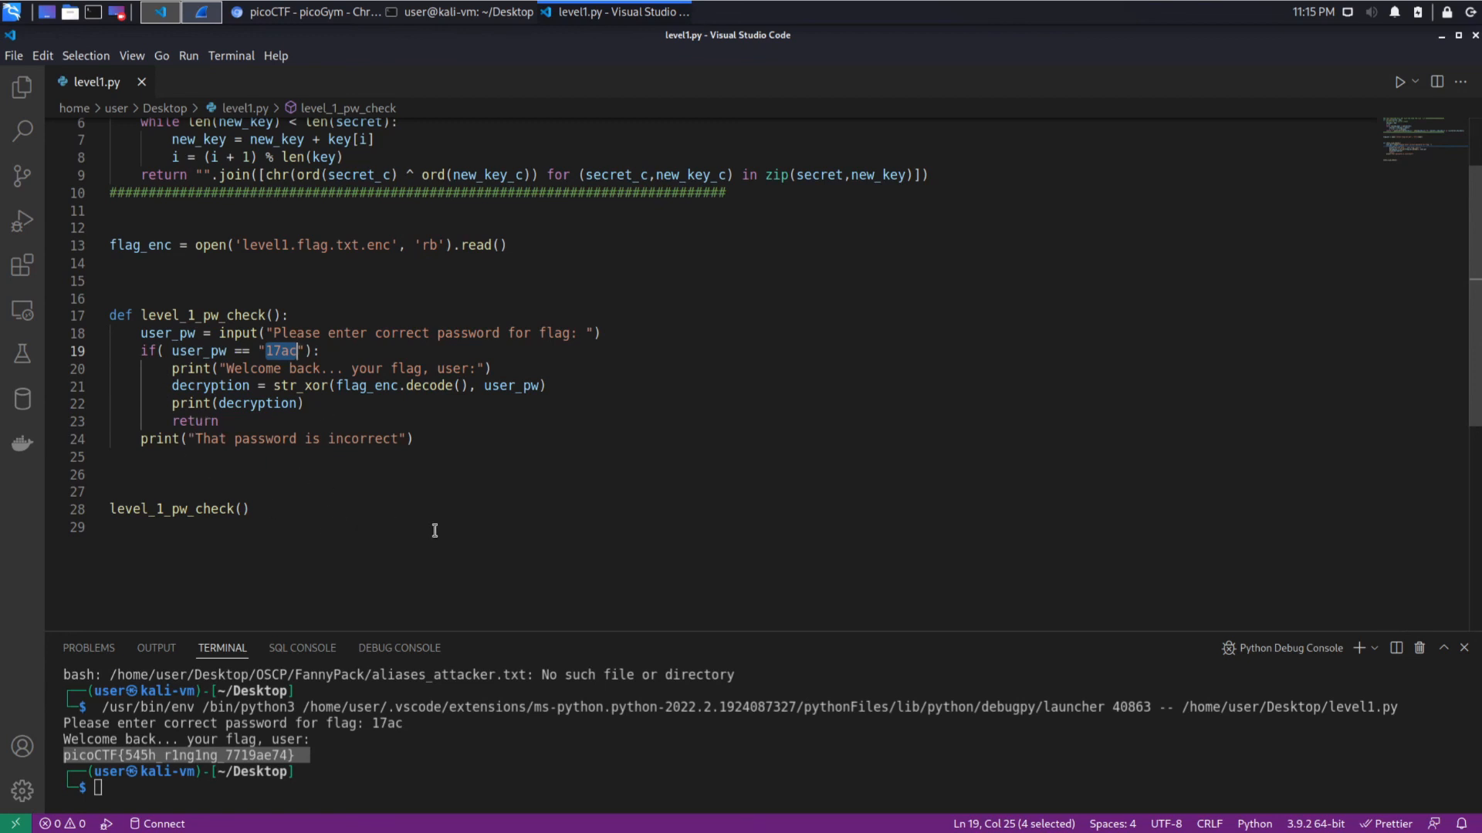